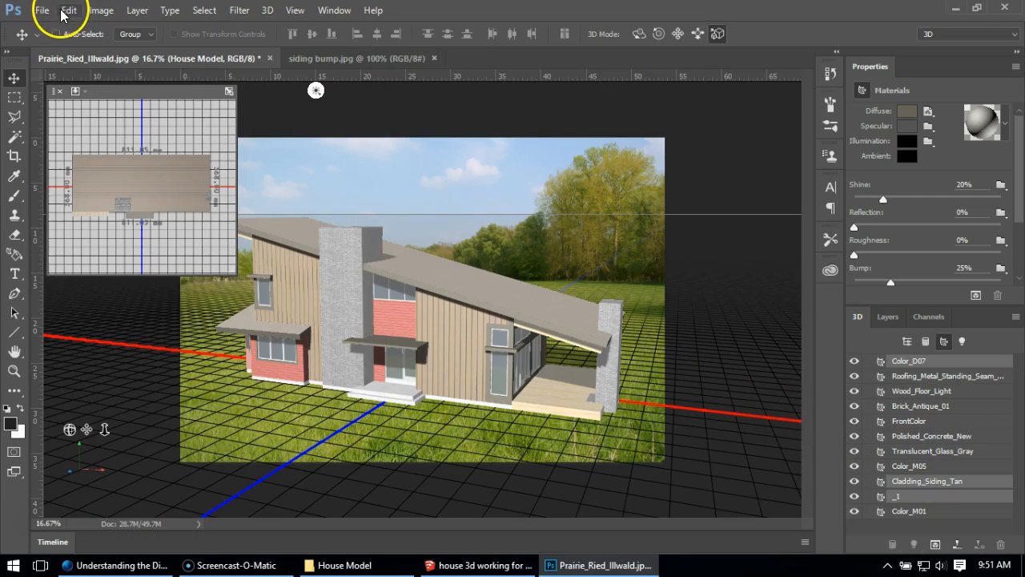
Open Brick_Antique_01.jpg as its own document beside the house model
{"action": "left_click", "coordinate": [41, 9]}
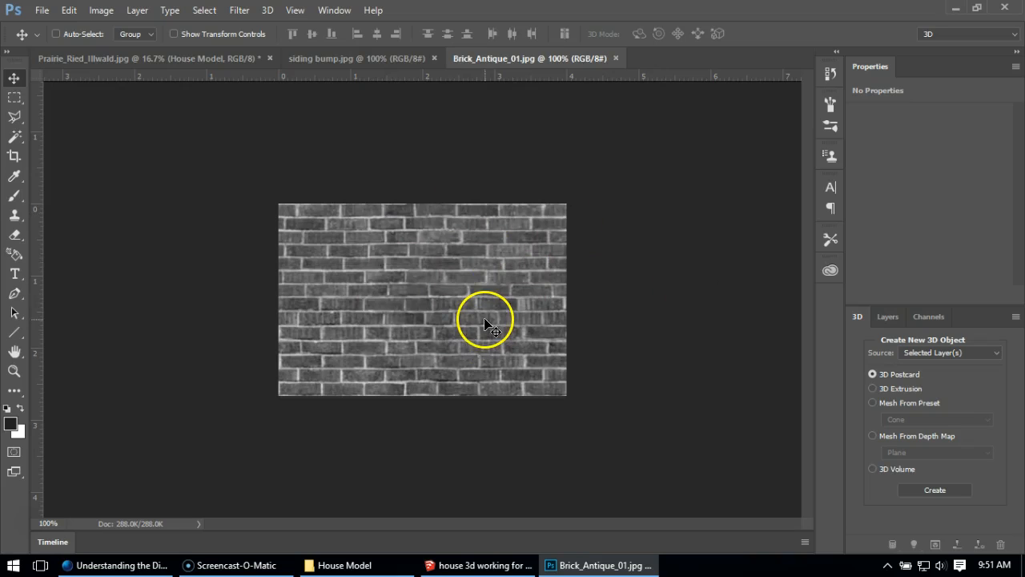
{"action": "mouse_move", "coordinate": [269, 157]}
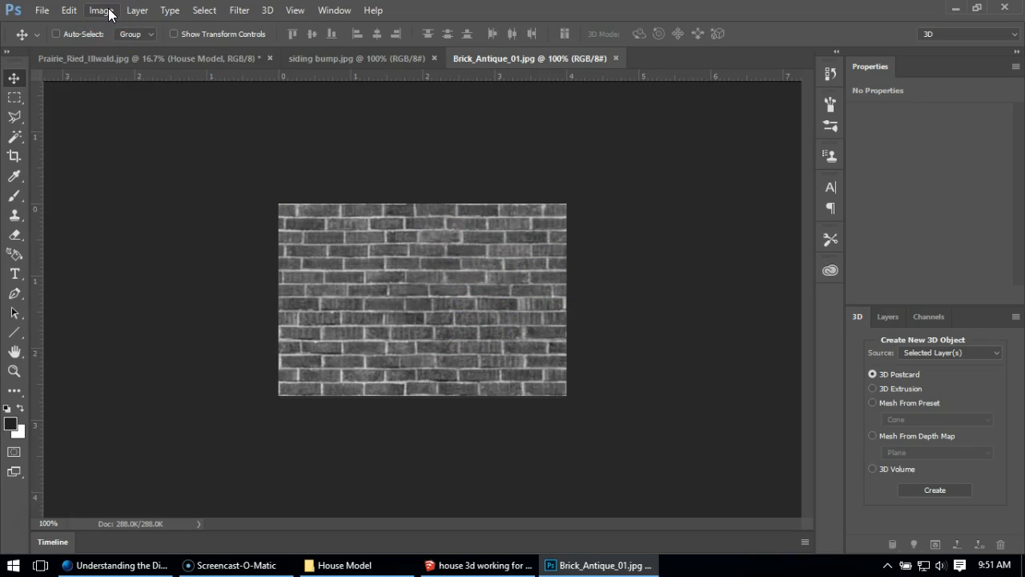
Desaturate the brick texture fully with Hue/Saturation at Saturation -100
{"action": "left_click", "coordinate": [99, 10]}
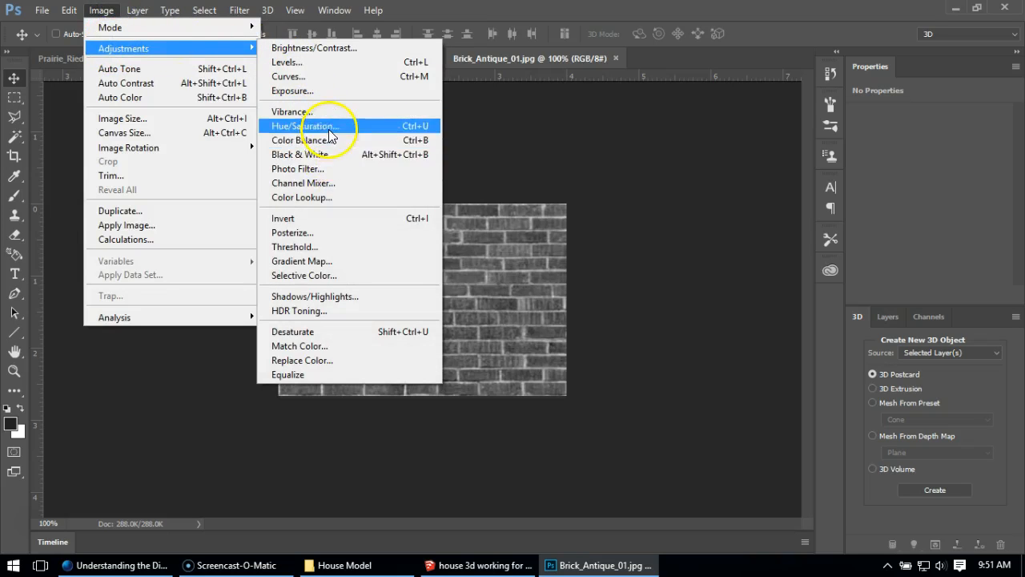
{"action": "left_click", "coordinate": [308, 125]}
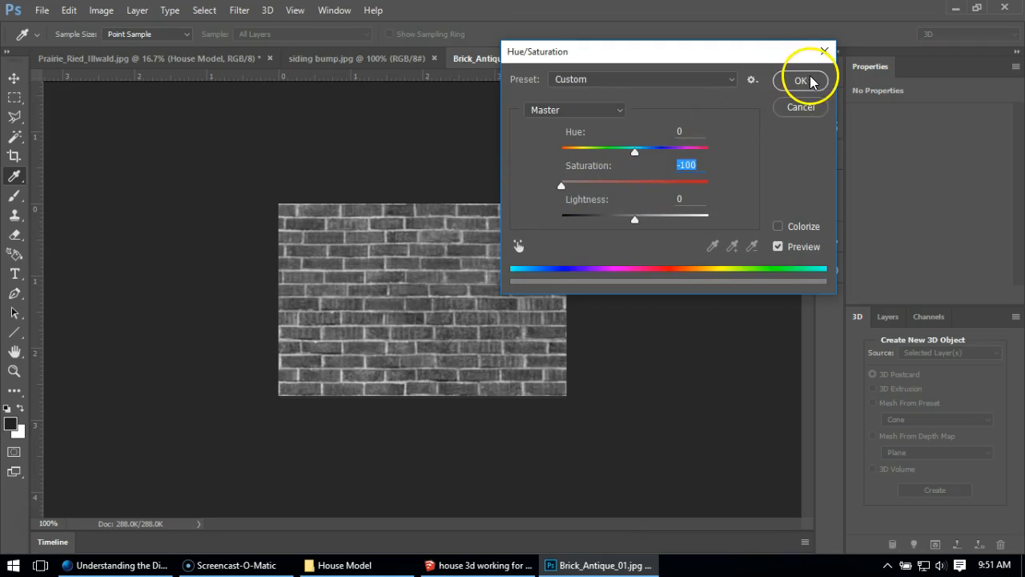
{"action": "left_click", "coordinate": [801, 80]}
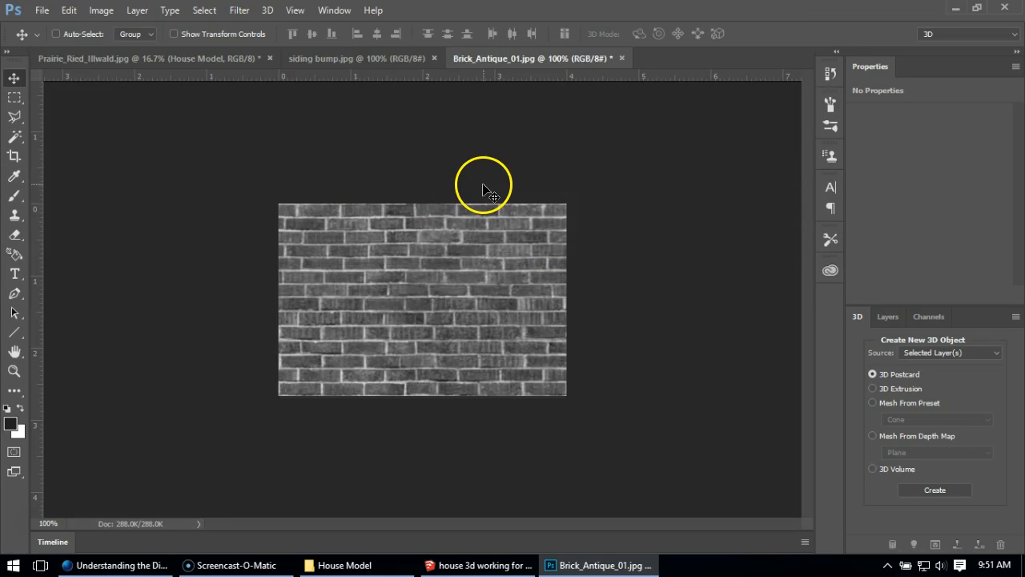
{"action": "mouse_move", "coordinate": [369, 271]}
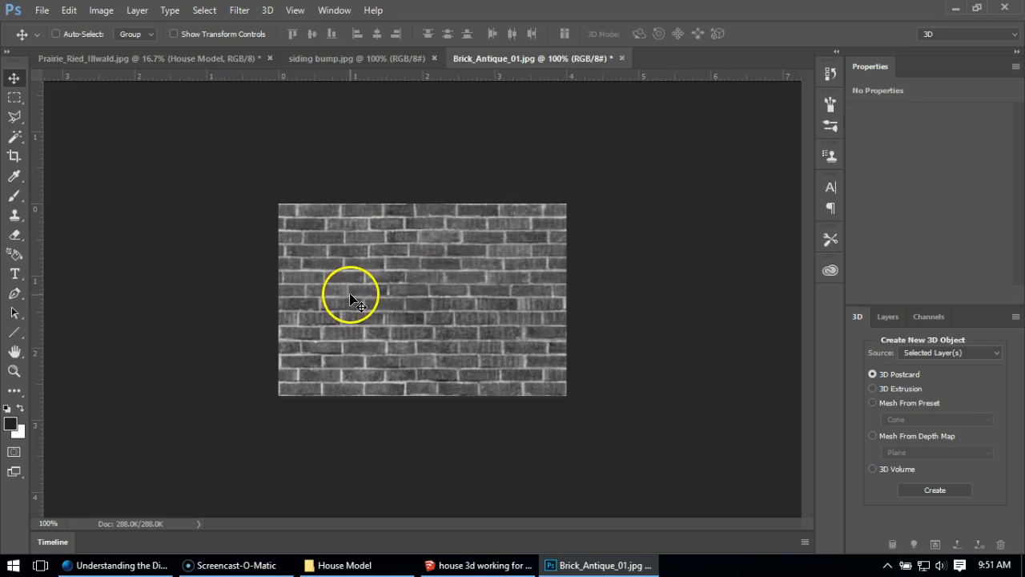
{"action": "mouse_move", "coordinate": [425, 282]}
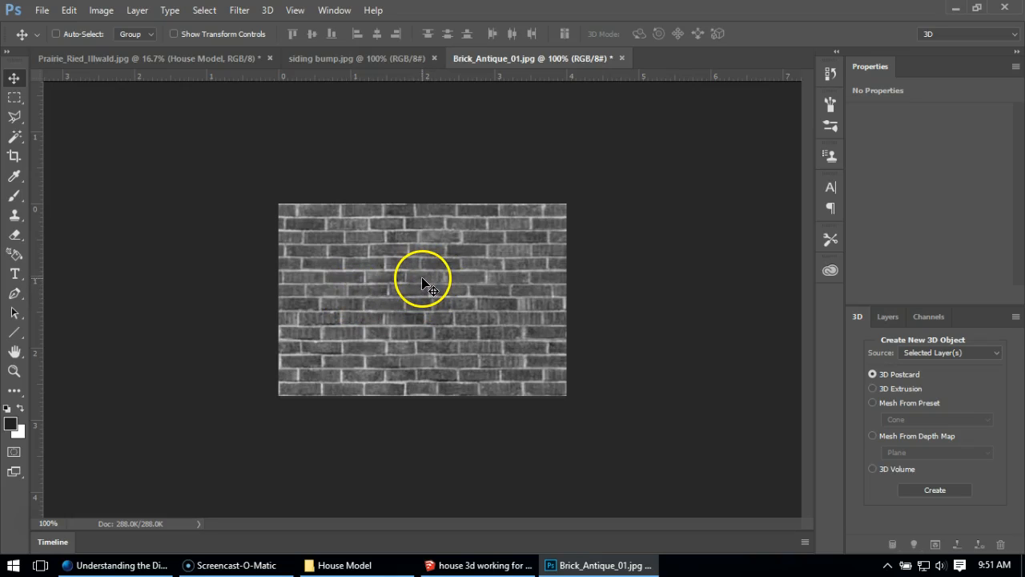
{"action": "mouse_move", "coordinate": [426, 295]}
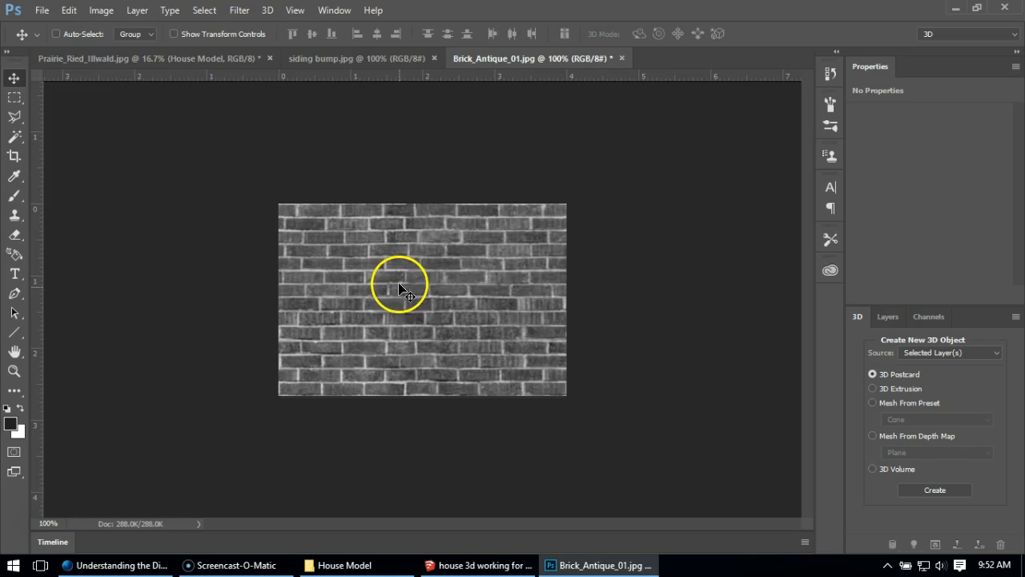
{"action": "mouse_move", "coordinate": [400, 285]}
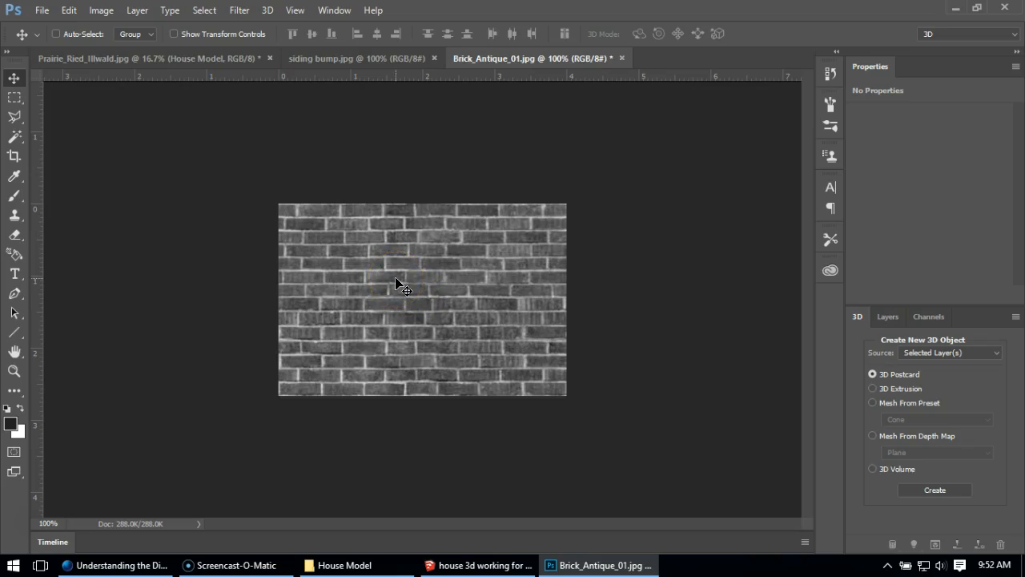
{"action": "mouse_move", "coordinate": [397, 288]}
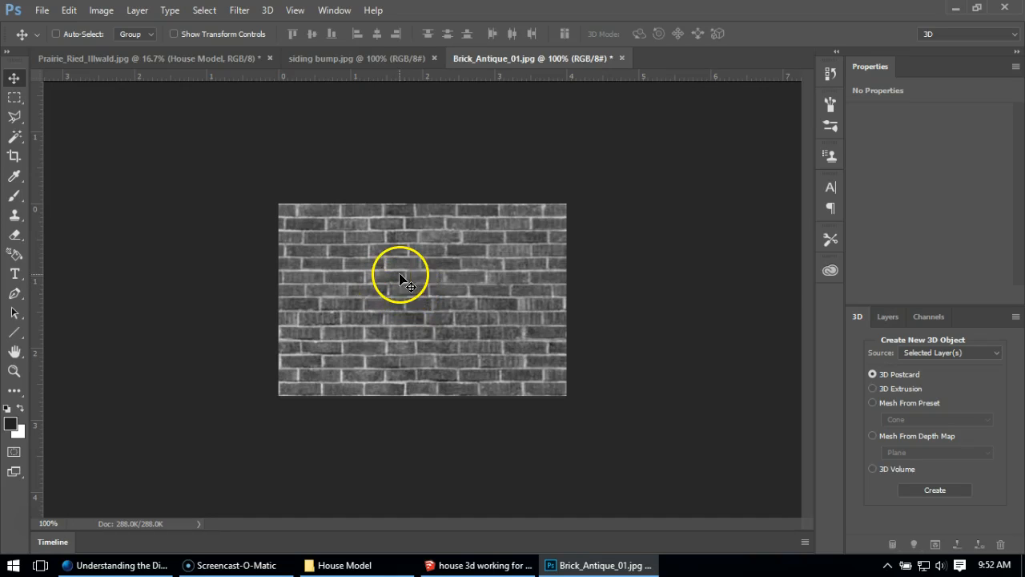
Bring up the Image > Adjustments list to invert the desaturated bricks
{"action": "left_click", "coordinate": [102, 10]}
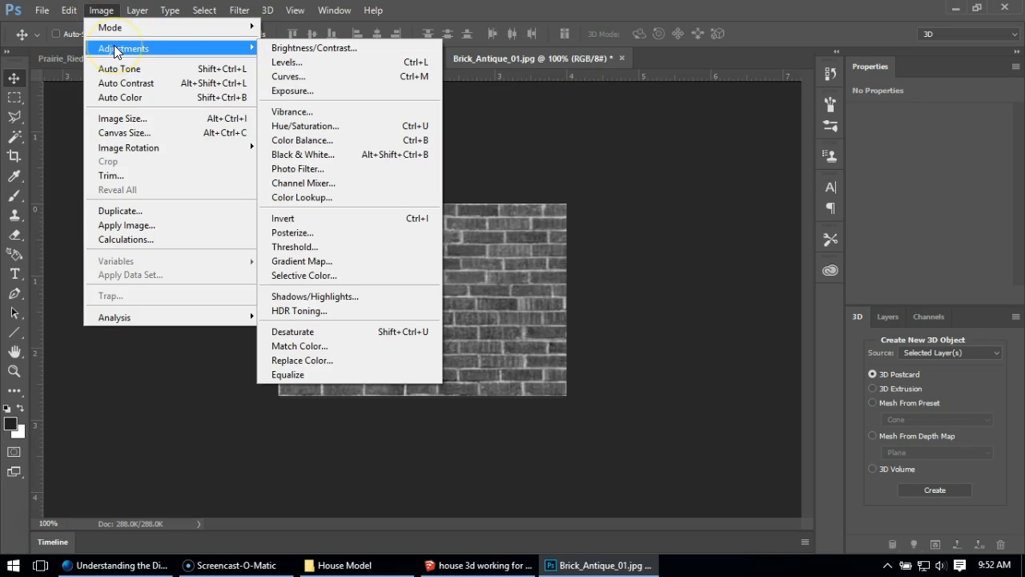
{"action": "mouse_move", "coordinate": [288, 77]}
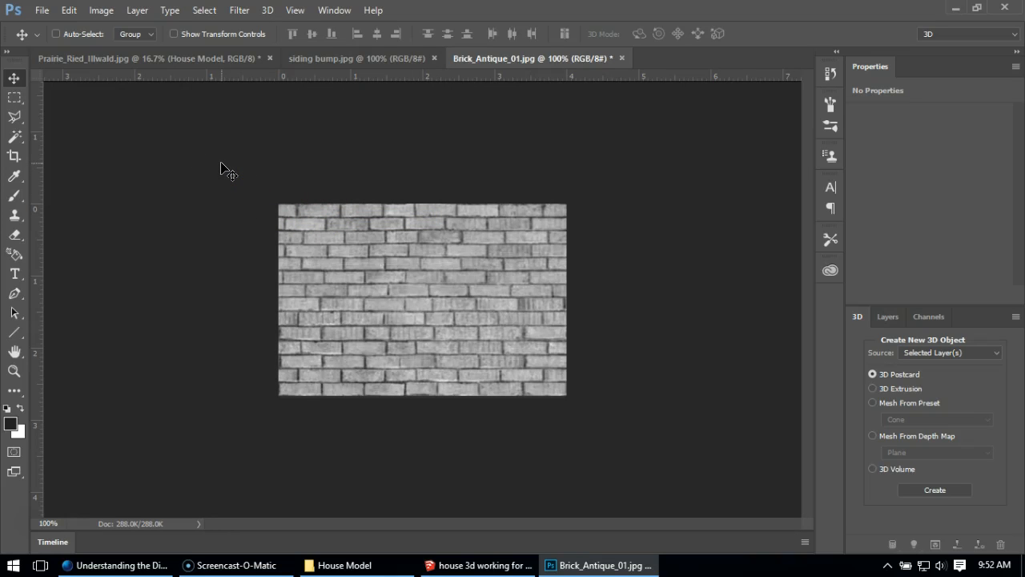
{"action": "mouse_move", "coordinate": [359, 275]}
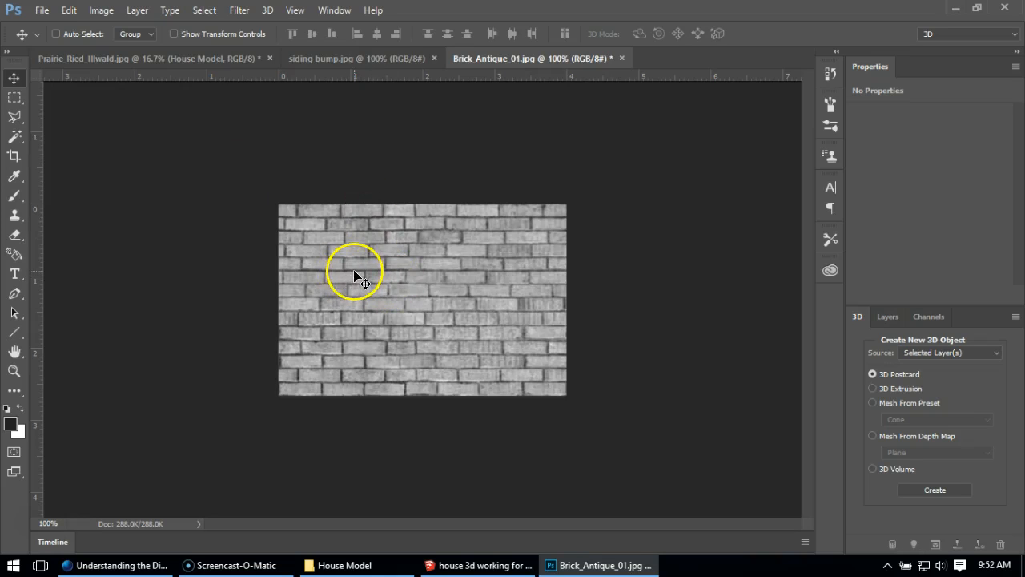
{"action": "mouse_move", "coordinate": [388, 285]}
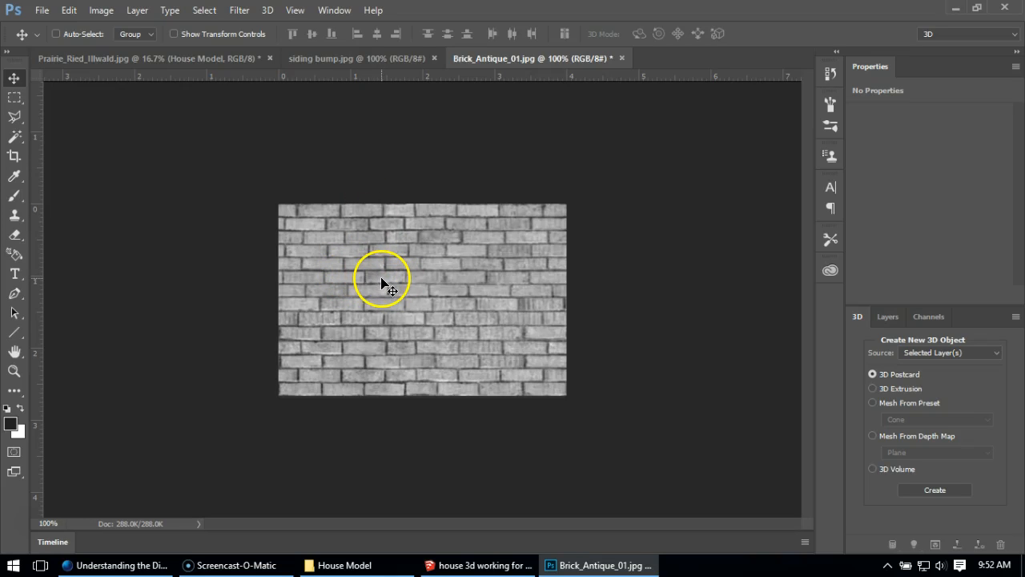
{"action": "mouse_move", "coordinate": [378, 282]}
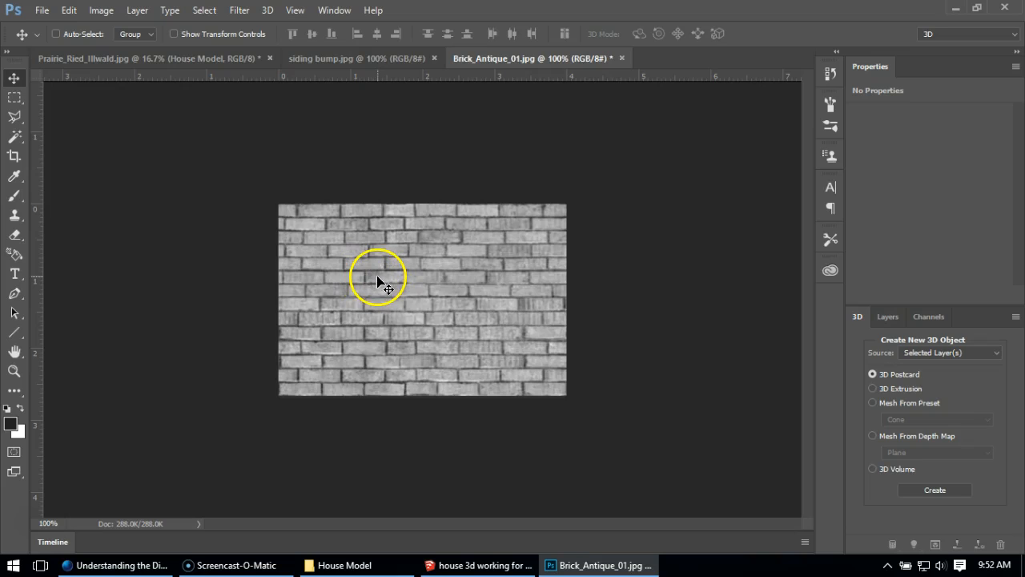
{"action": "mouse_move", "coordinate": [394, 285]}
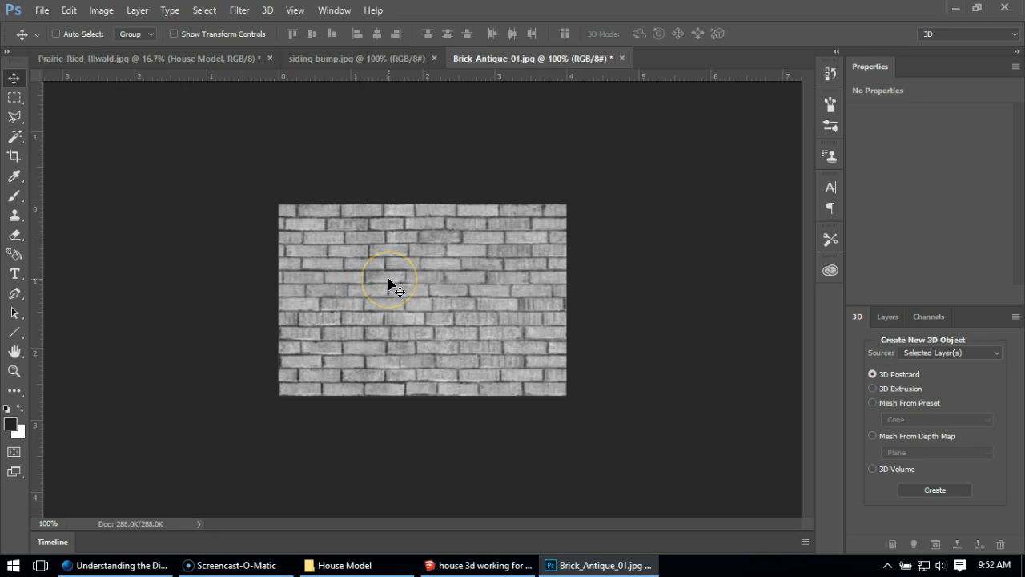
{"action": "mouse_move", "coordinate": [385, 282]}
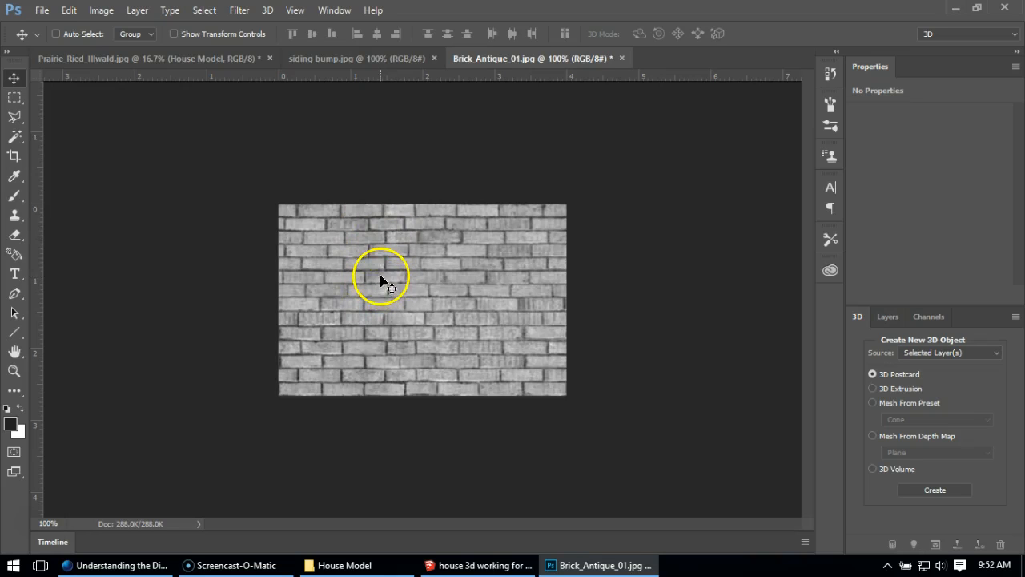
{"action": "mouse_move", "coordinate": [420, 310]}
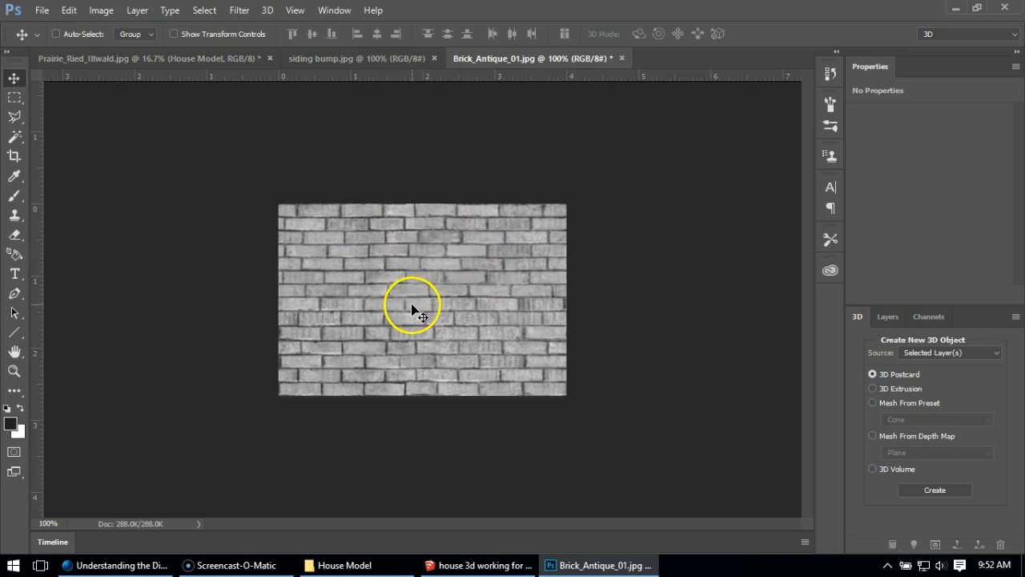
Apply a Levels adjustment with a black point sampled from a brick, darkening the texture
{"action": "left_click", "coordinate": [106, 10]}
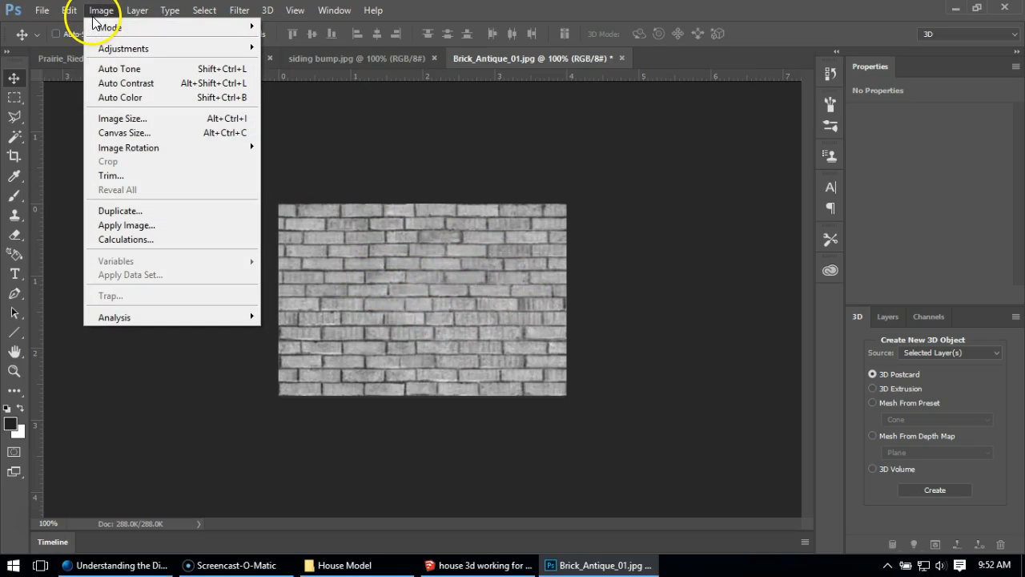
{"action": "mouse_move", "coordinate": [125, 48]}
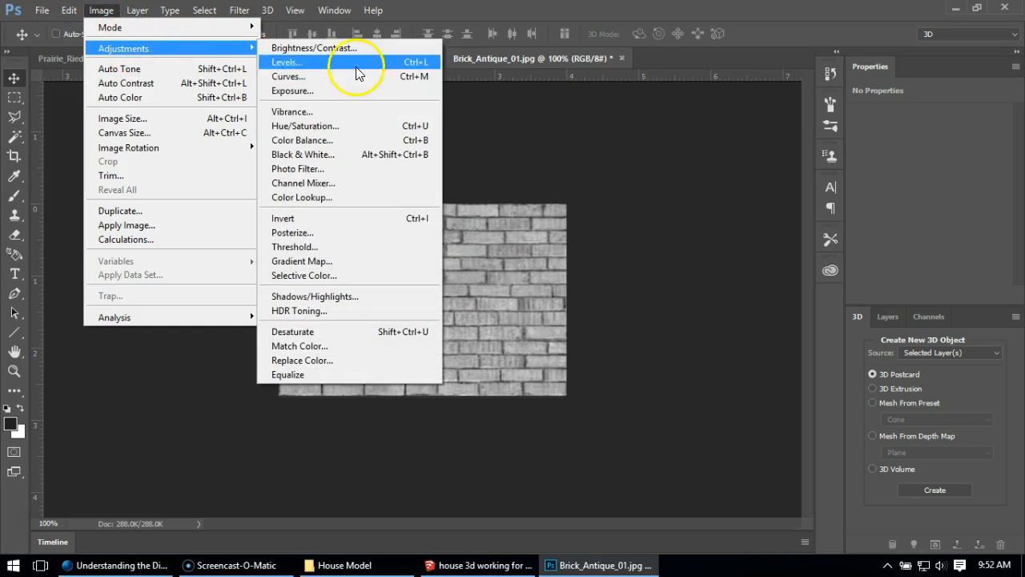
{"action": "left_click", "coordinate": [289, 77]}
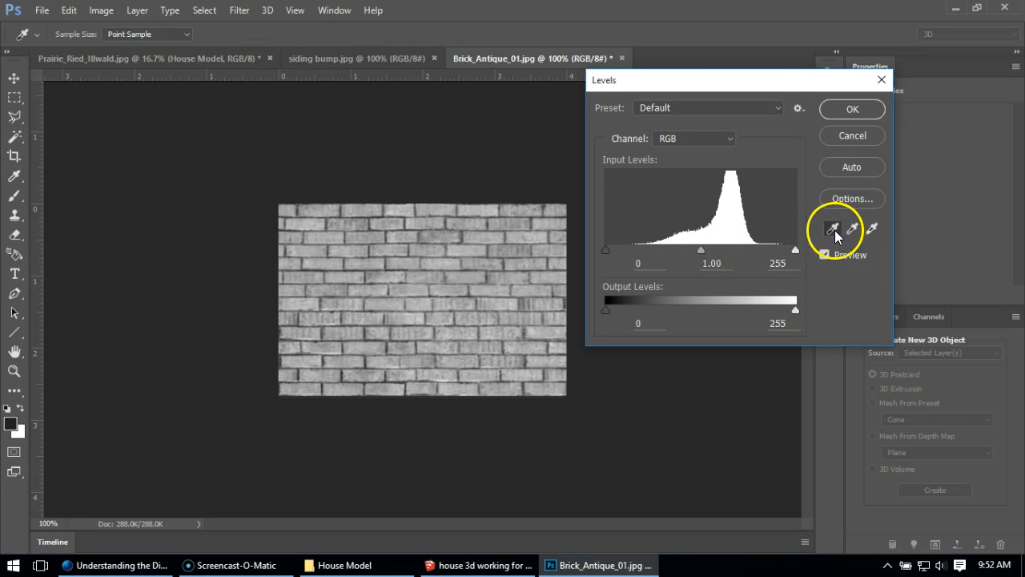
{"action": "mouse_move", "coordinate": [833, 230]}
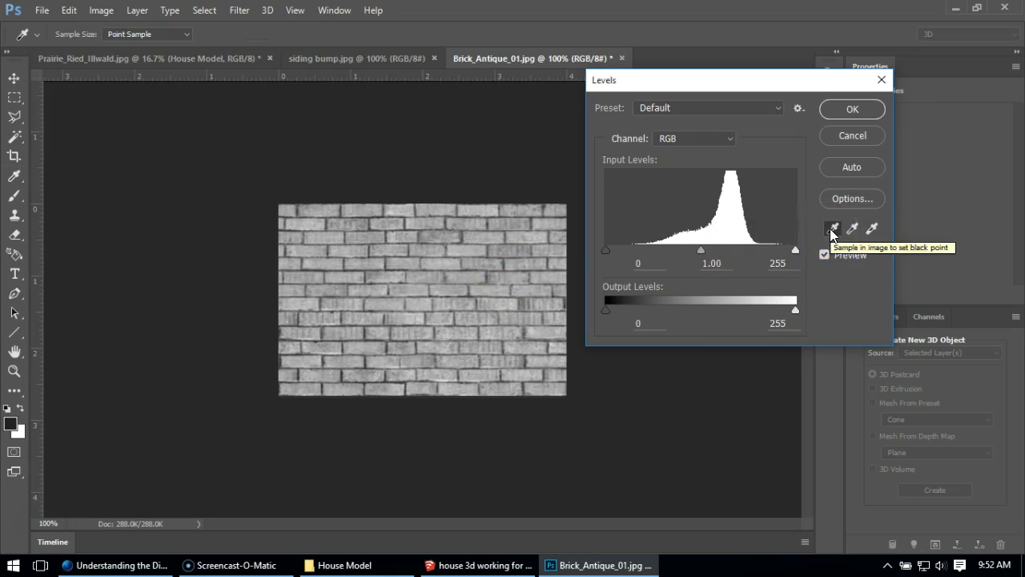
{"action": "mouse_move", "coordinate": [372, 337]}
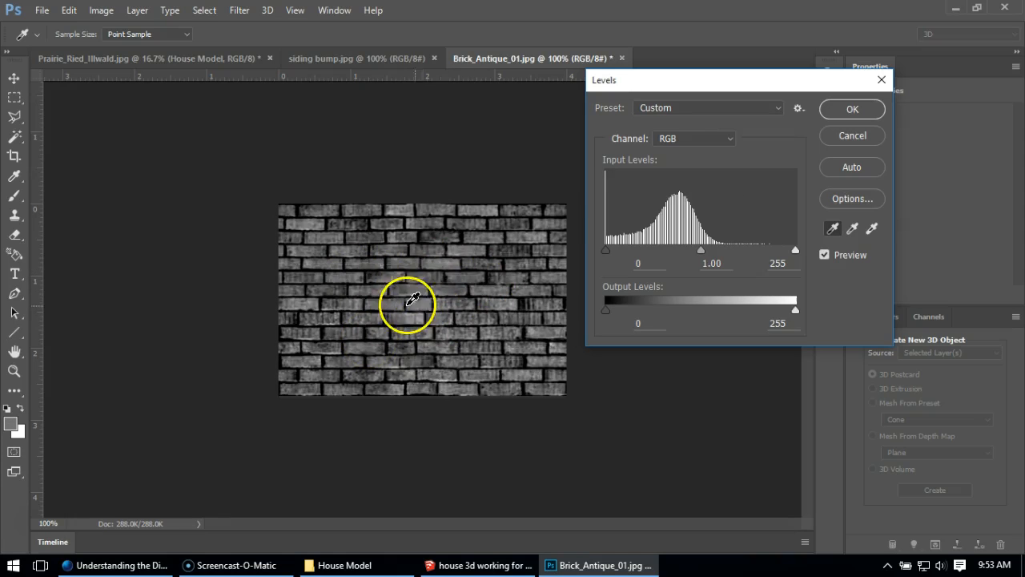
{"action": "mouse_move", "coordinate": [606, 327]}
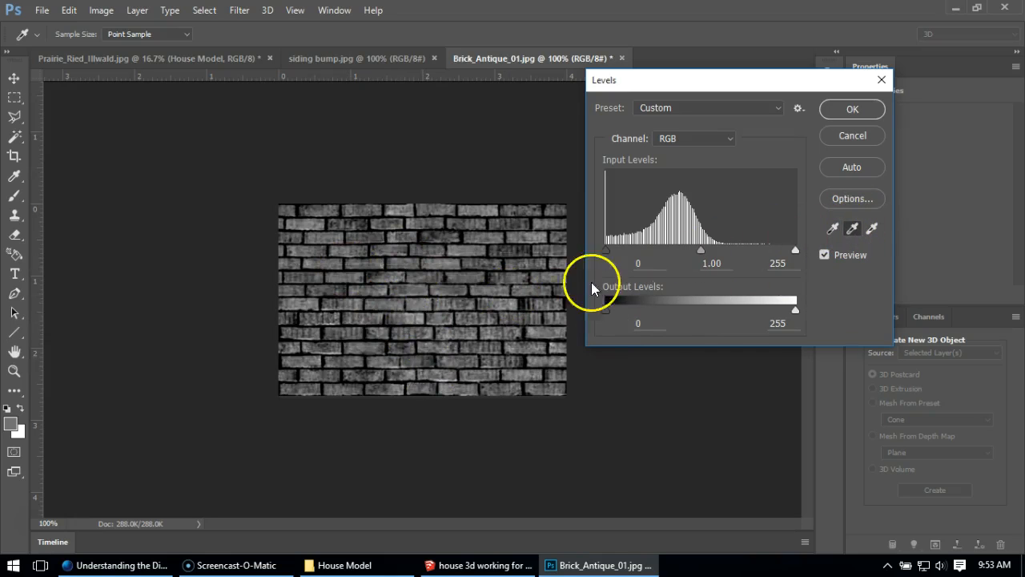
{"action": "mouse_move", "coordinate": [440, 291]}
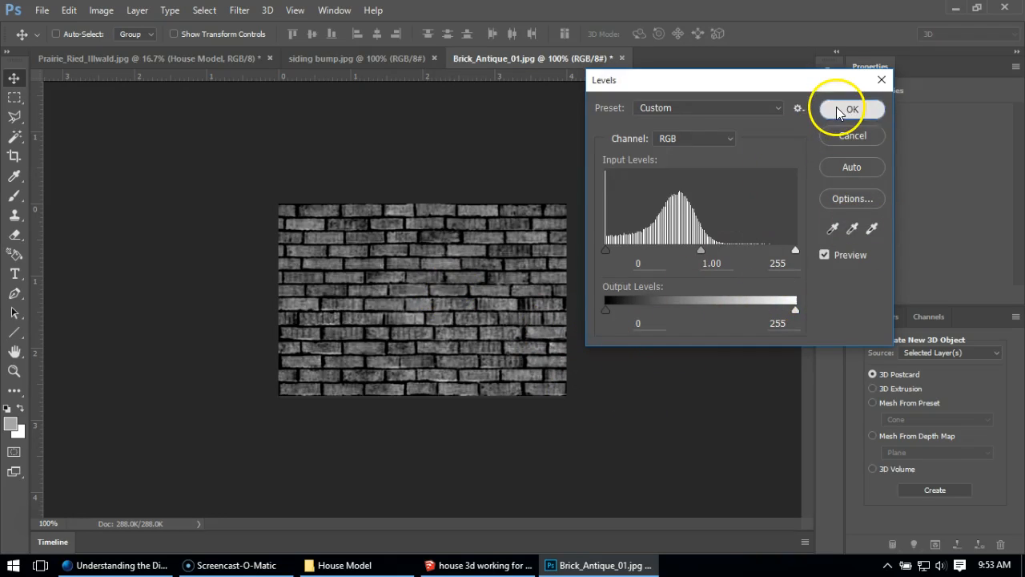
{"action": "left_click", "coordinate": [839, 109]}
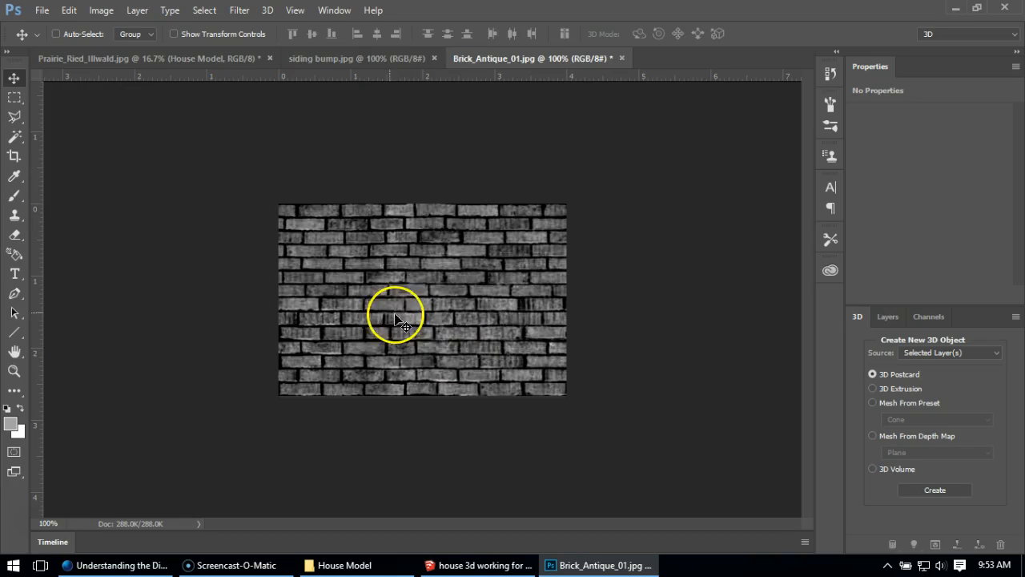
Try Brightness/Contrast without keeping changes, then return to the Adjustments list
{"action": "left_click", "coordinate": [100, 9]}
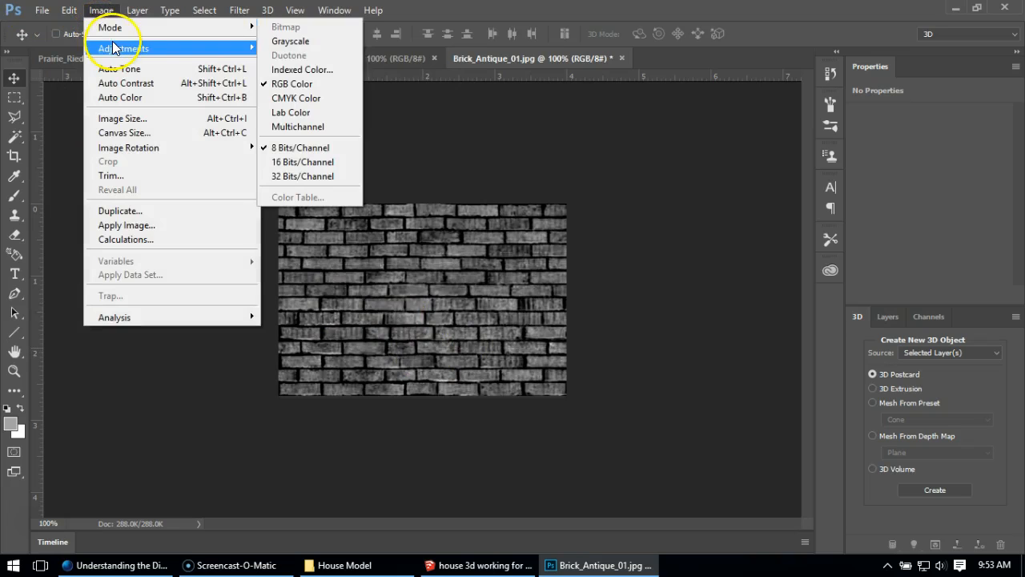
{"action": "left_click", "coordinate": [122, 48]}
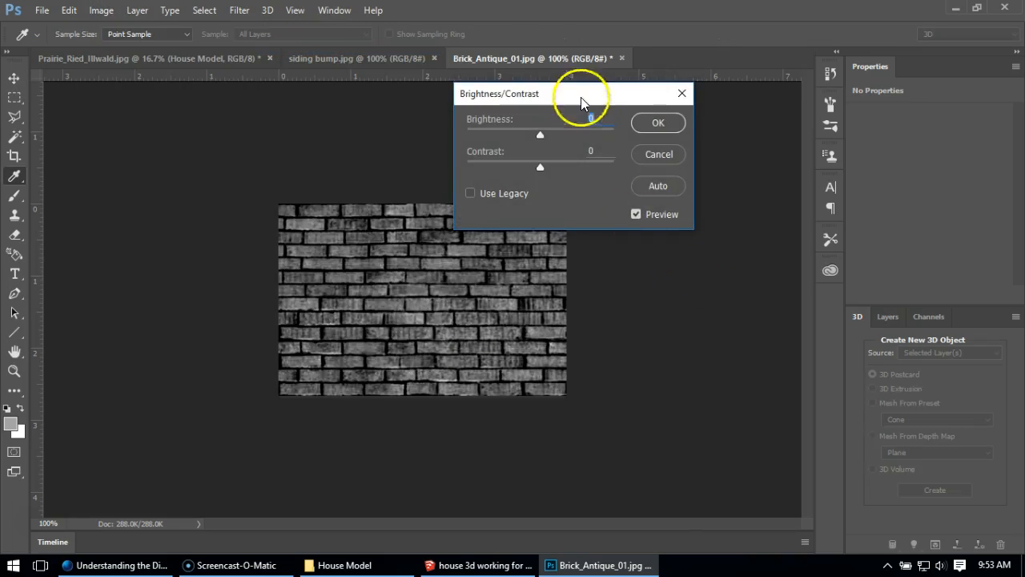
{"action": "left_click_drag", "start_coordinate": [583, 93], "coordinate": [746, 99]}
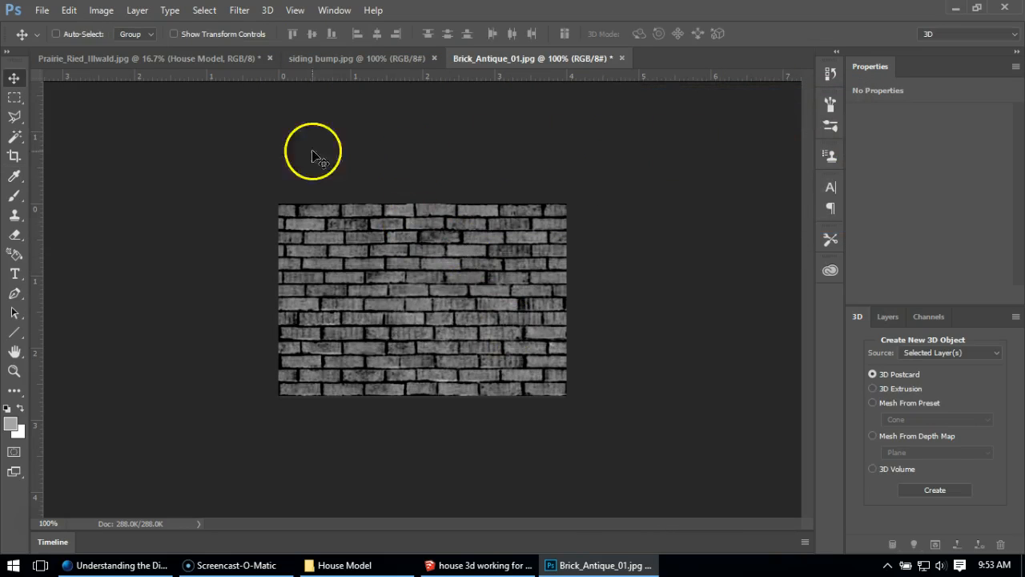
{"action": "left_click", "coordinate": [99, 9]}
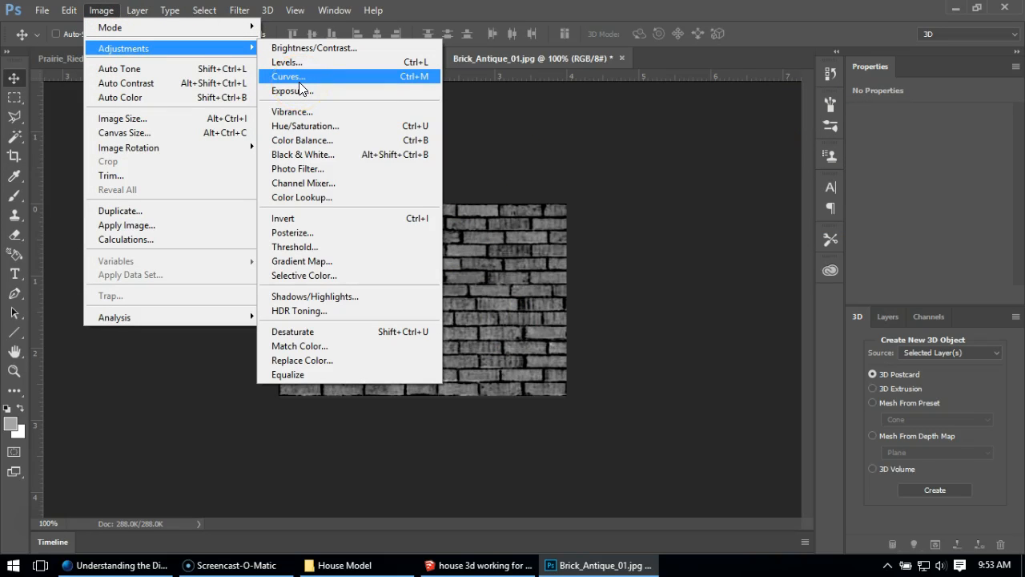
Apply Levels with midtones nudged and output narrowed to about 31–122 for a flat mid-grey
{"action": "left_click", "coordinate": [287, 61]}
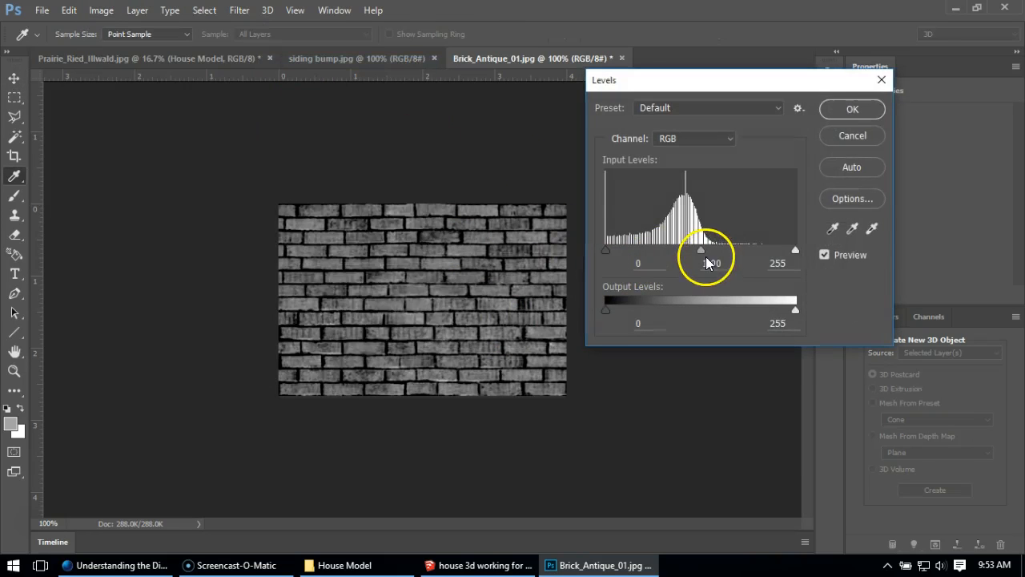
{"action": "left_click_drag", "start_coordinate": [702, 250], "coordinate": [718, 249]}
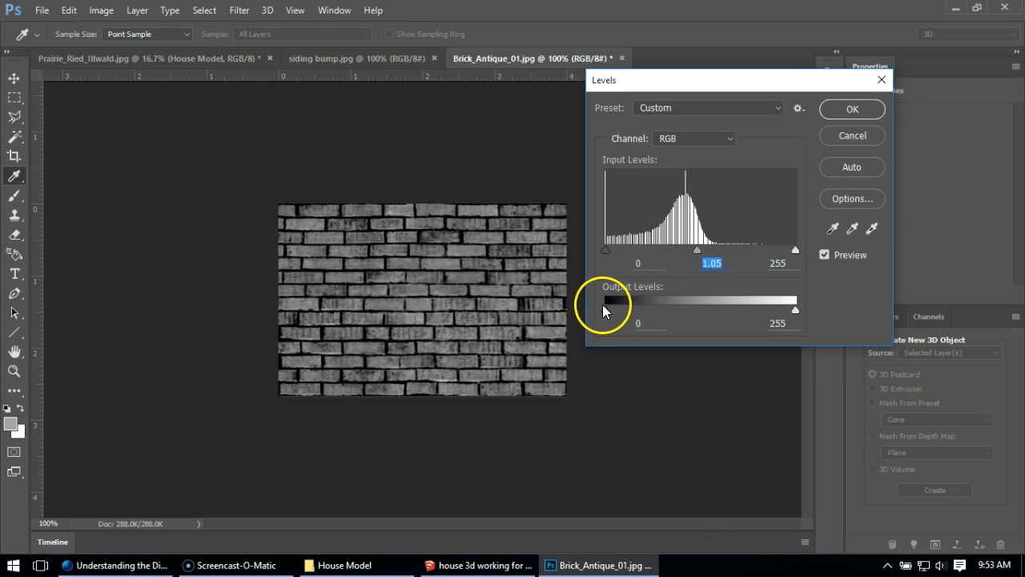
{"action": "left_click_drag", "start_coordinate": [794, 309], "coordinate": [718, 309]}
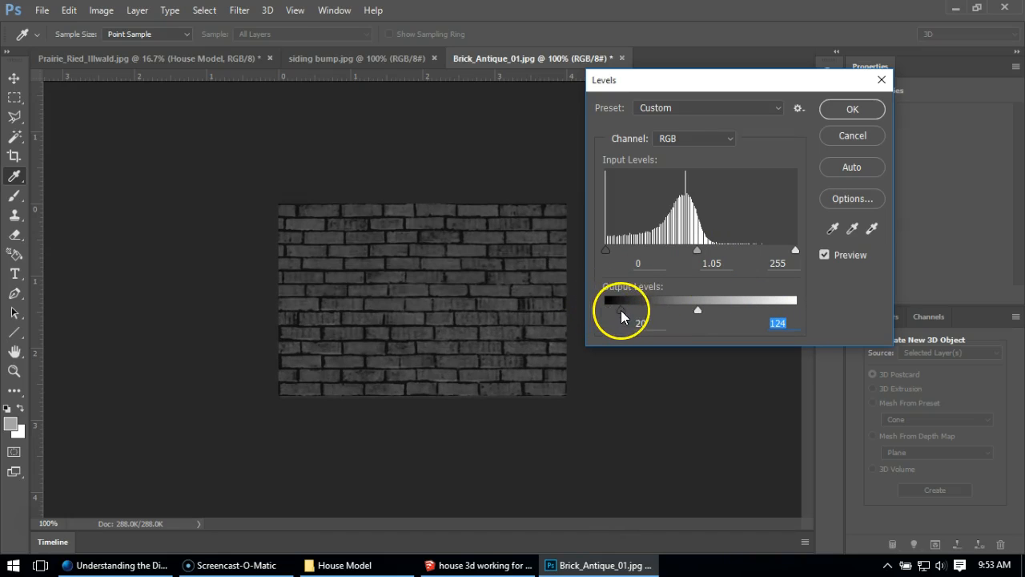
{"action": "left_click_drag", "start_coordinate": [618, 310], "coordinate": [641, 310]}
{"action": "type", "text": "122"}
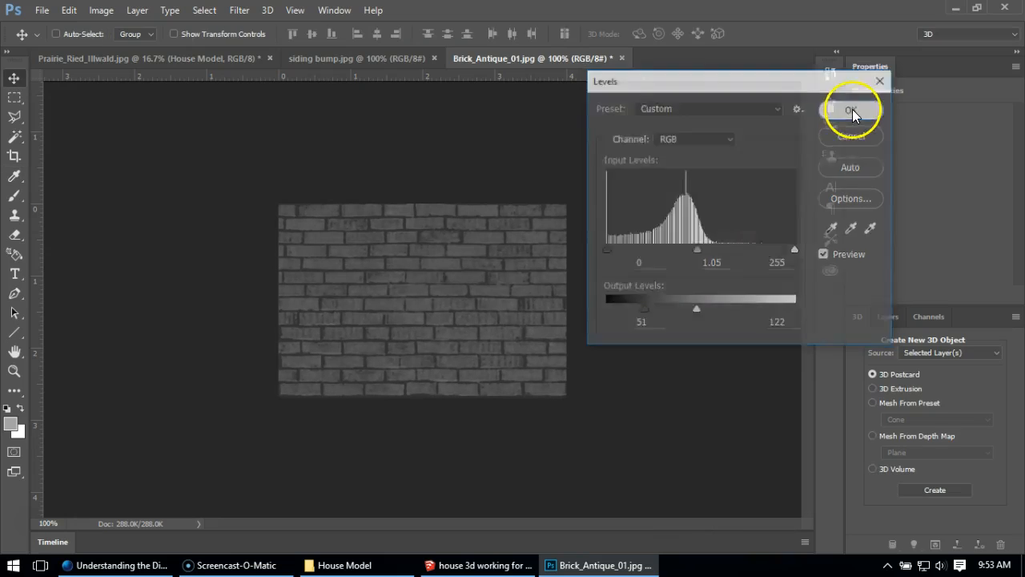
{"action": "left_click", "coordinate": [851, 109]}
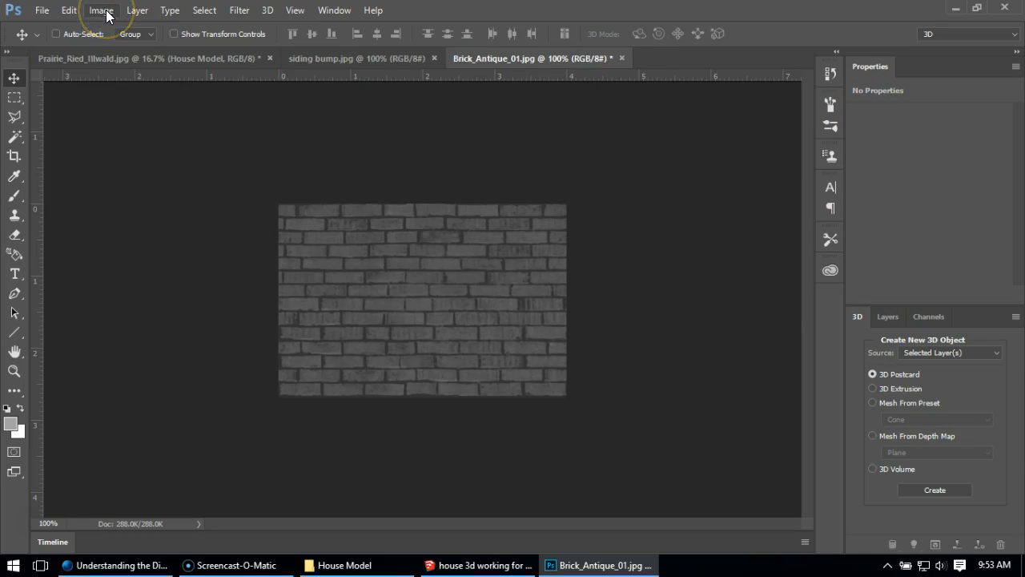
Apply a third Levels with a sampled black point and midtones near 1.70 for dark mortar, light bricks
{"action": "left_click", "coordinate": [100, 9]}
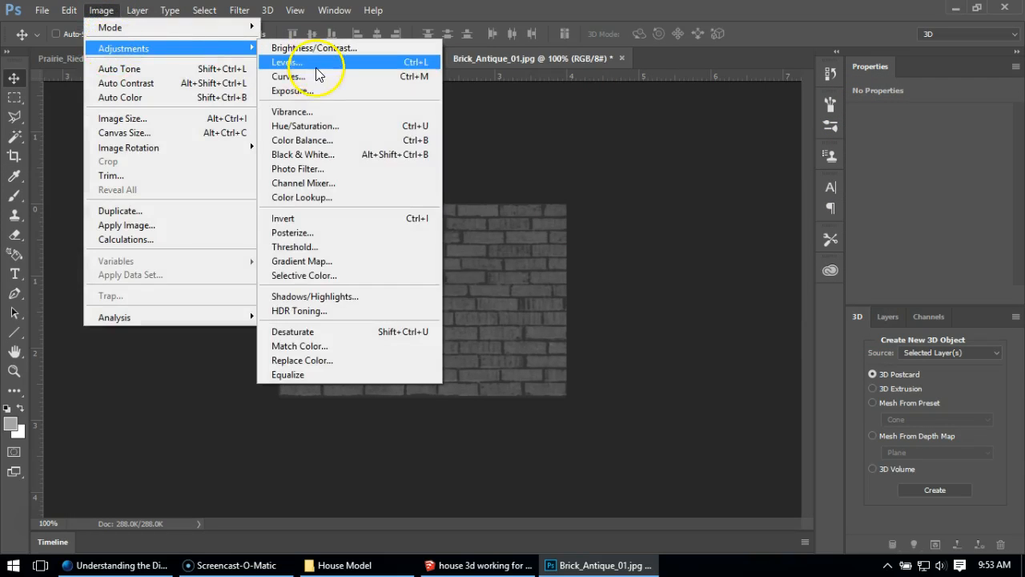
{"action": "left_click", "coordinate": [285, 61]}
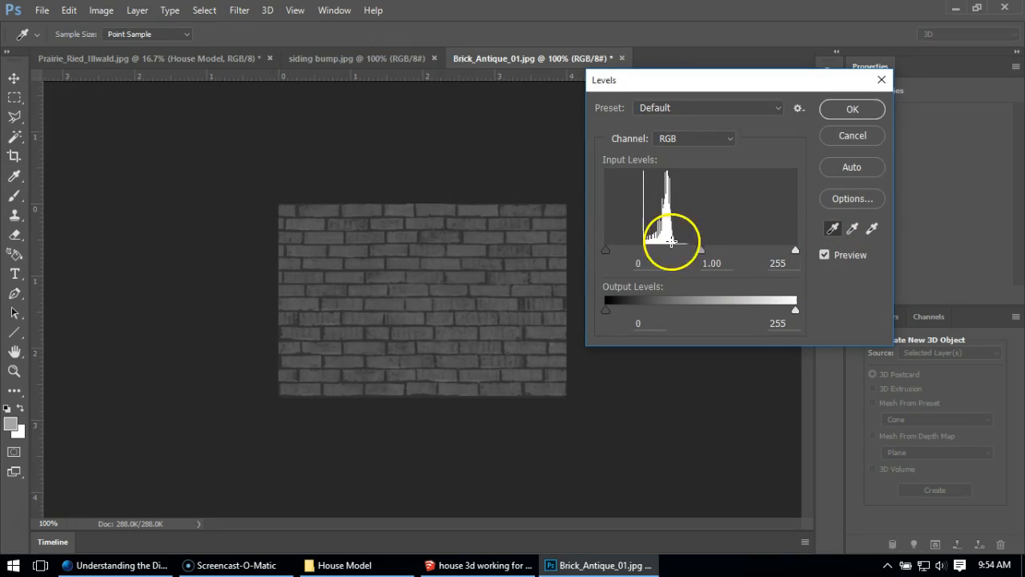
{"action": "left_click", "coordinate": [464, 234]}
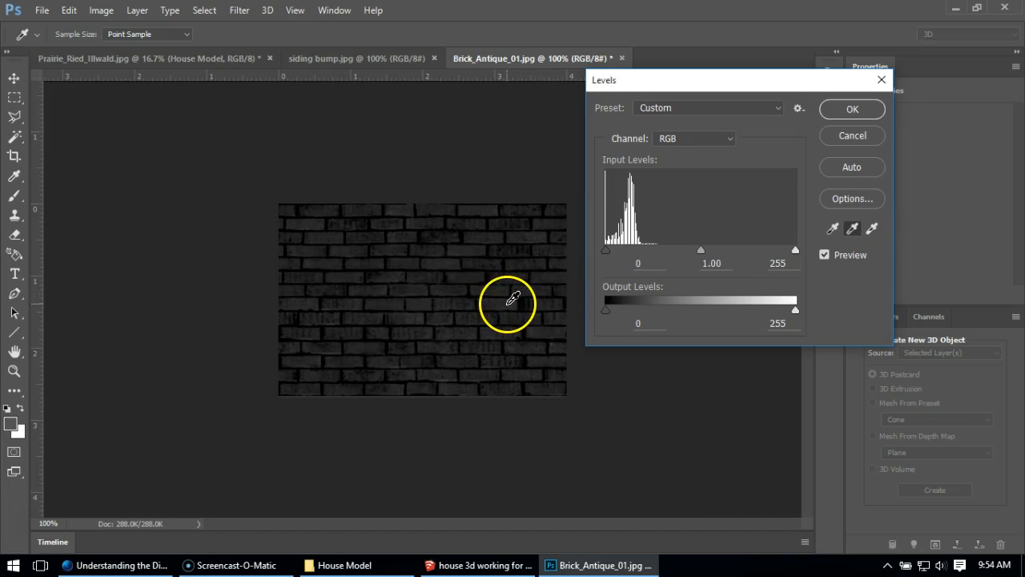
{"action": "left_click_drag", "start_coordinate": [700, 250], "coordinate": [717, 250]}
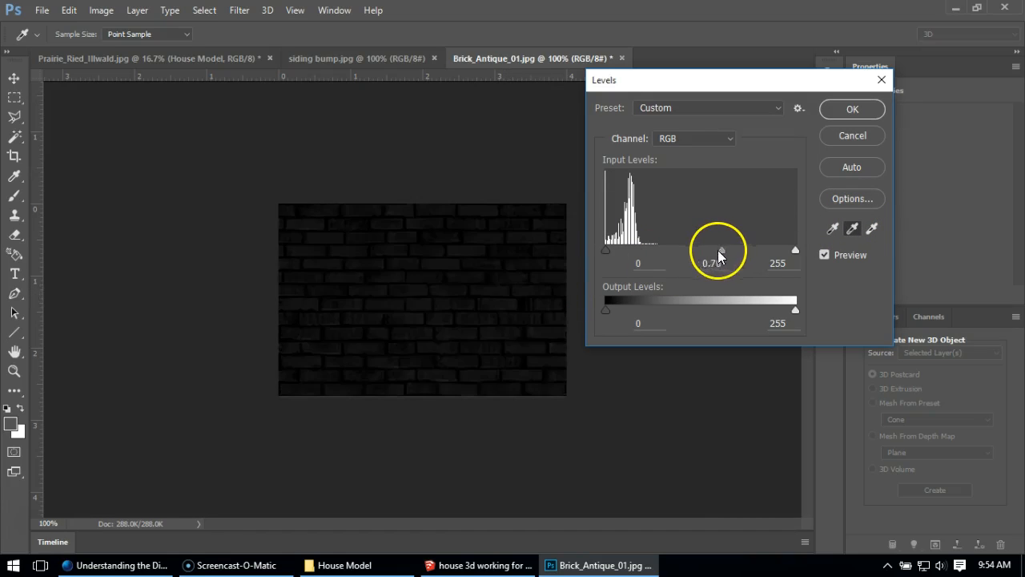
{"action": "left_click_drag", "start_coordinate": [718, 250], "coordinate": [664, 250]}
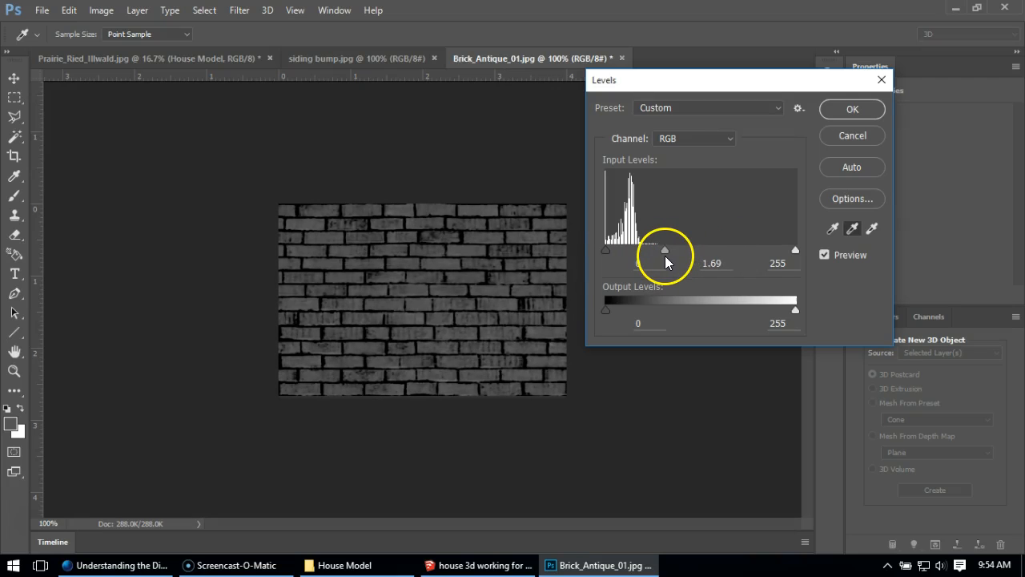
{"action": "left_click_drag", "start_coordinate": [665, 250], "coordinate": [670, 250]}
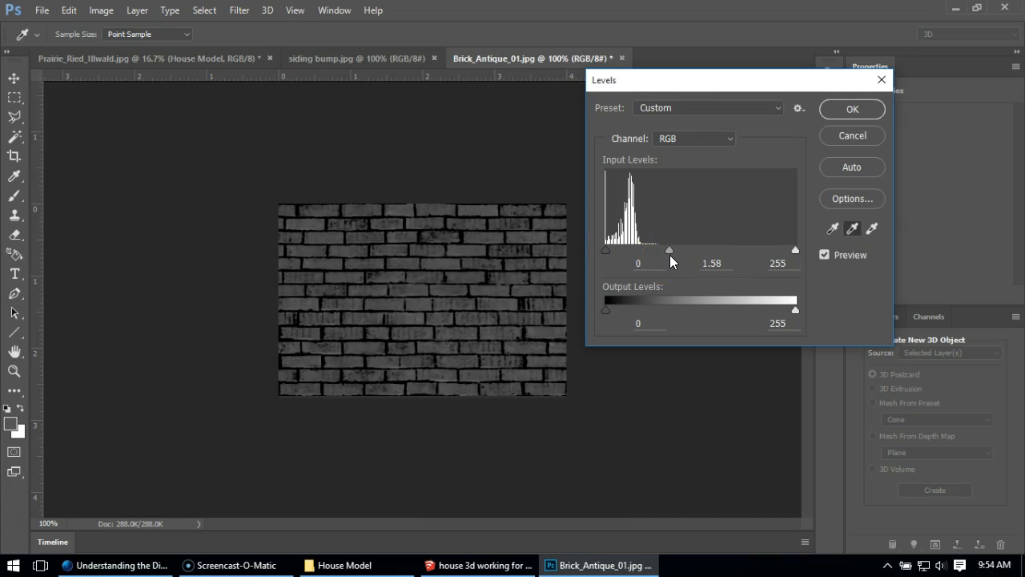
{"action": "left_click_drag", "start_coordinate": [670, 249], "coordinate": [663, 250]}
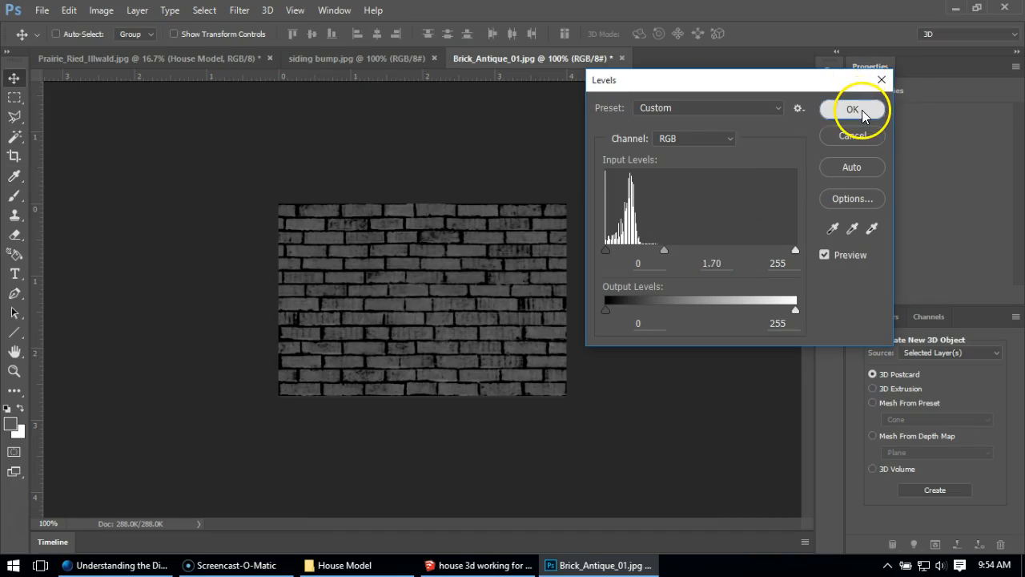
{"action": "left_click", "coordinate": [852, 109]}
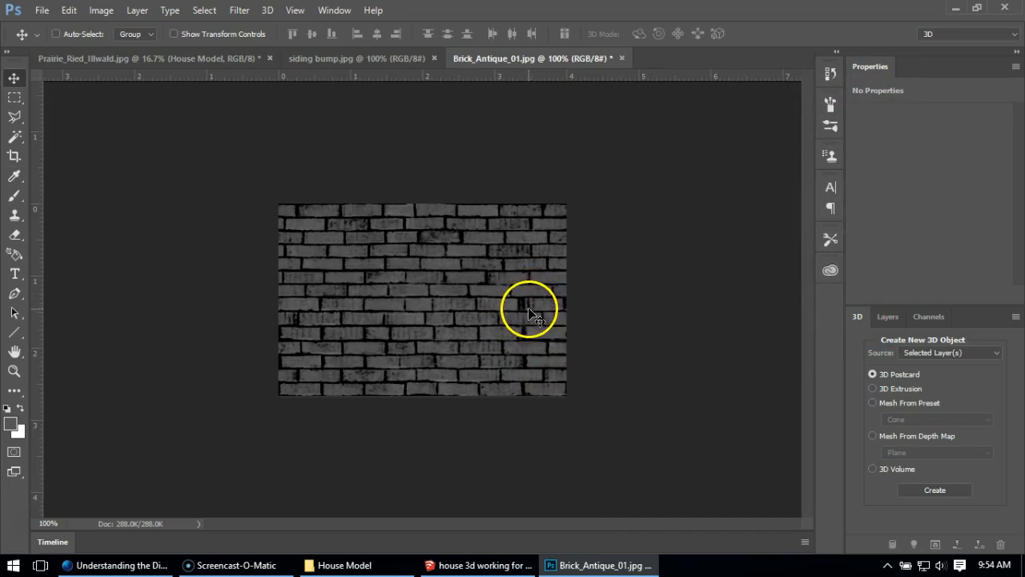
{"action": "mouse_move", "coordinate": [553, 329]}
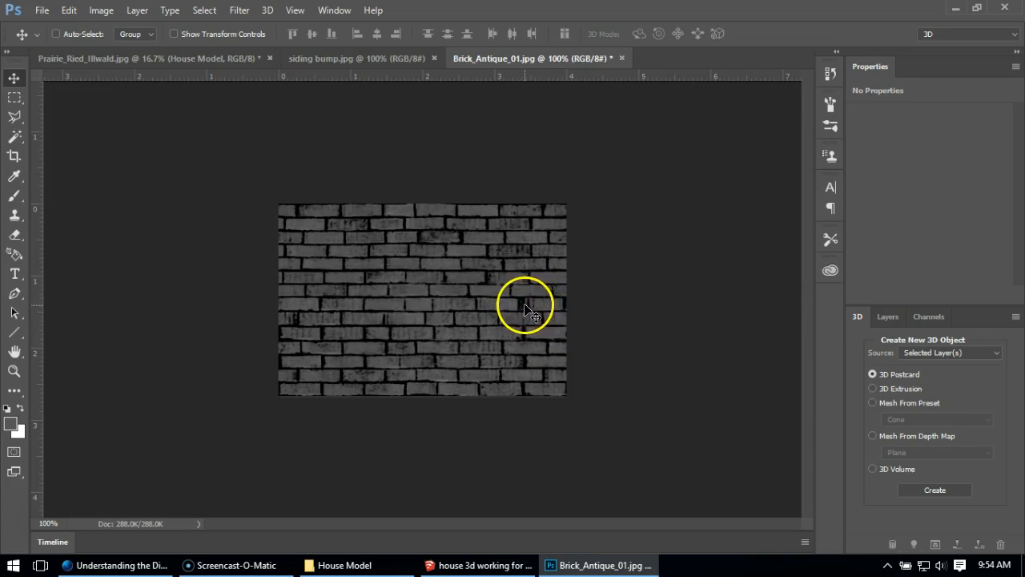
{"action": "mouse_move", "coordinate": [535, 304]}
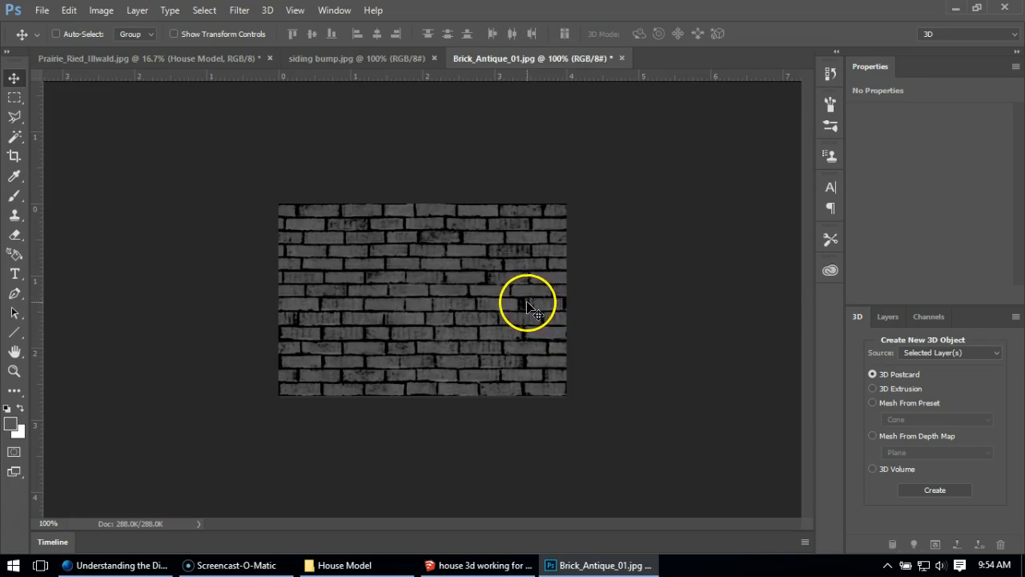
{"action": "mouse_move", "coordinate": [537, 312]}
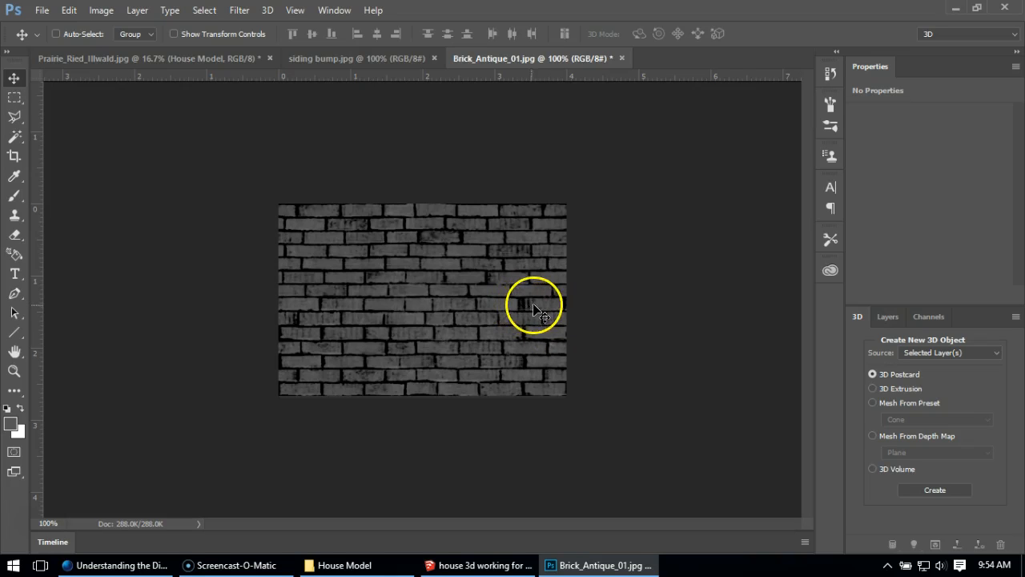
{"action": "mouse_move", "coordinate": [436, 388]}
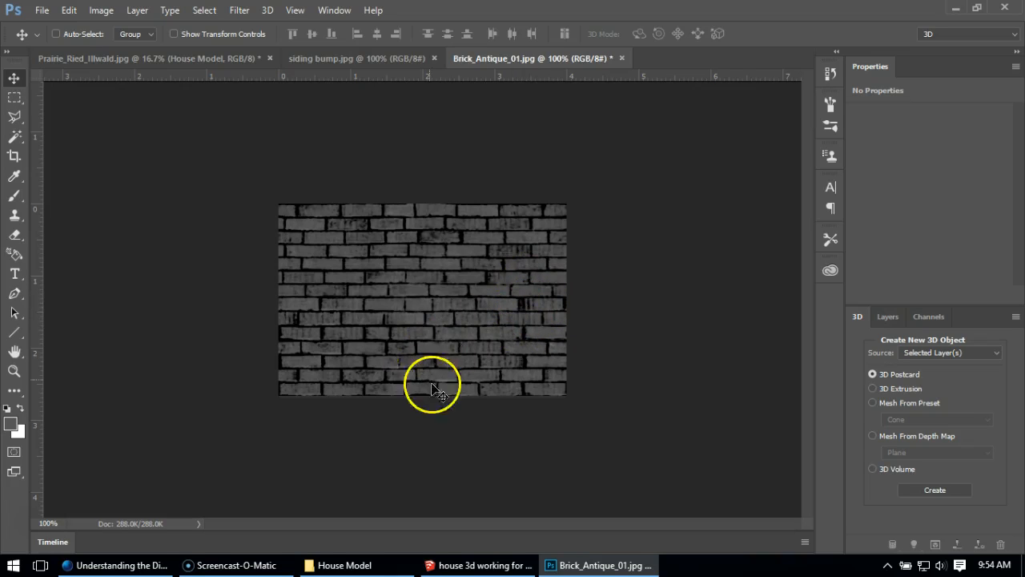
{"action": "mouse_move", "coordinate": [522, 356]}
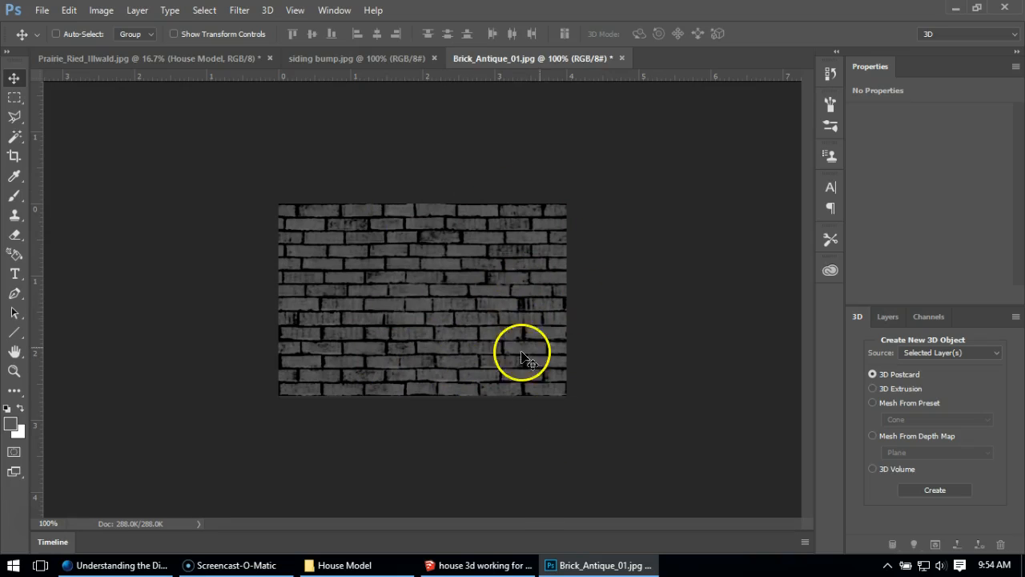
{"action": "mouse_move", "coordinate": [399, 285]}
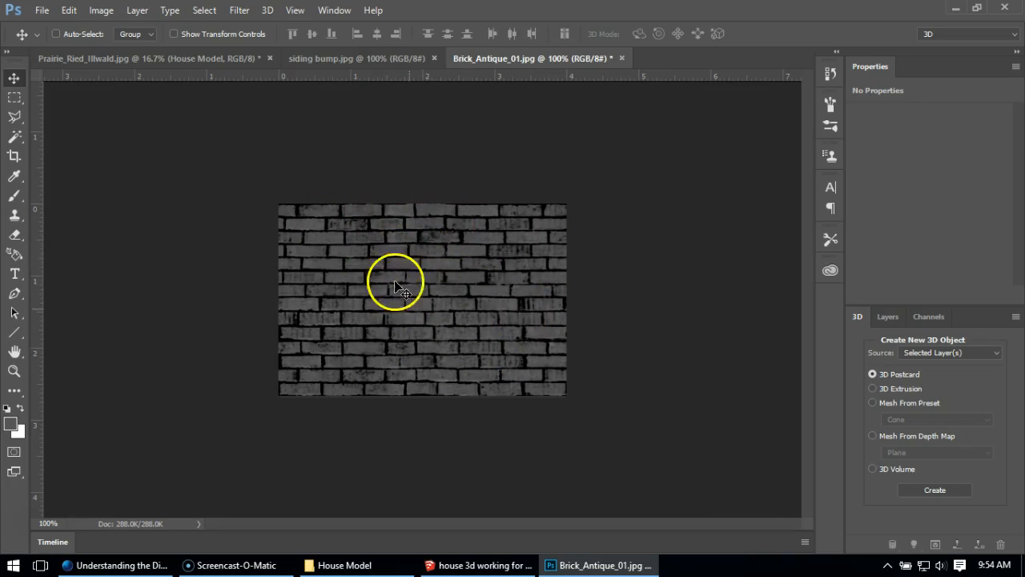
Save the texture as a JPEG named 'brick bump' in the House Model folder
{"action": "left_click", "coordinate": [50, 9]}
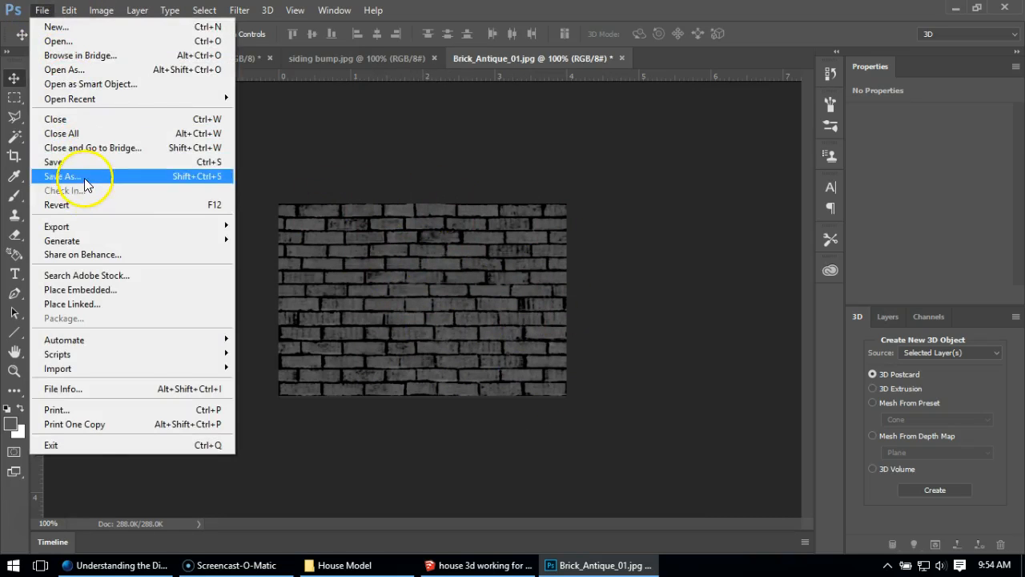
{"action": "left_click", "coordinate": [61, 176]}
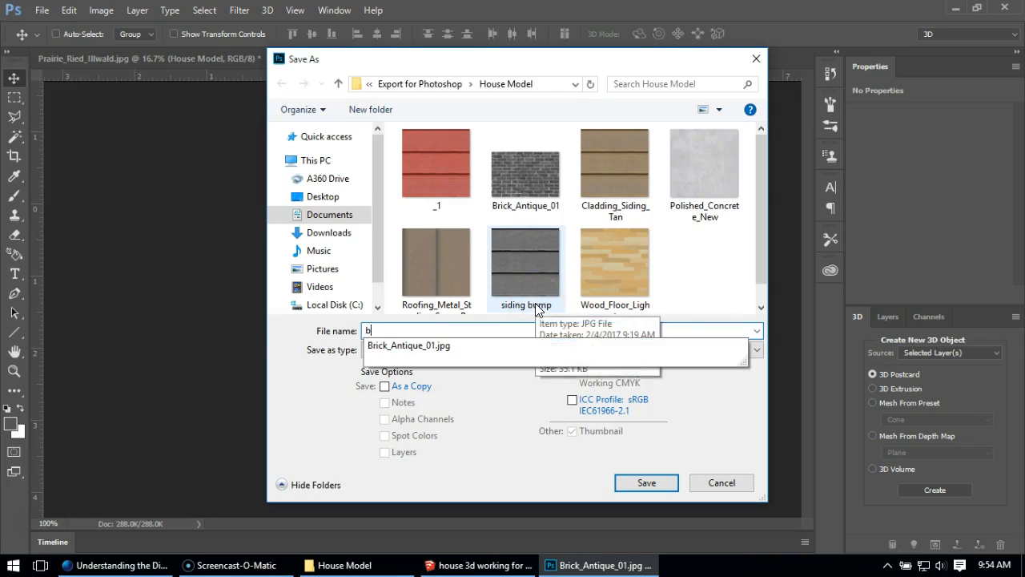
{"action": "type", "text": "rick bump"}
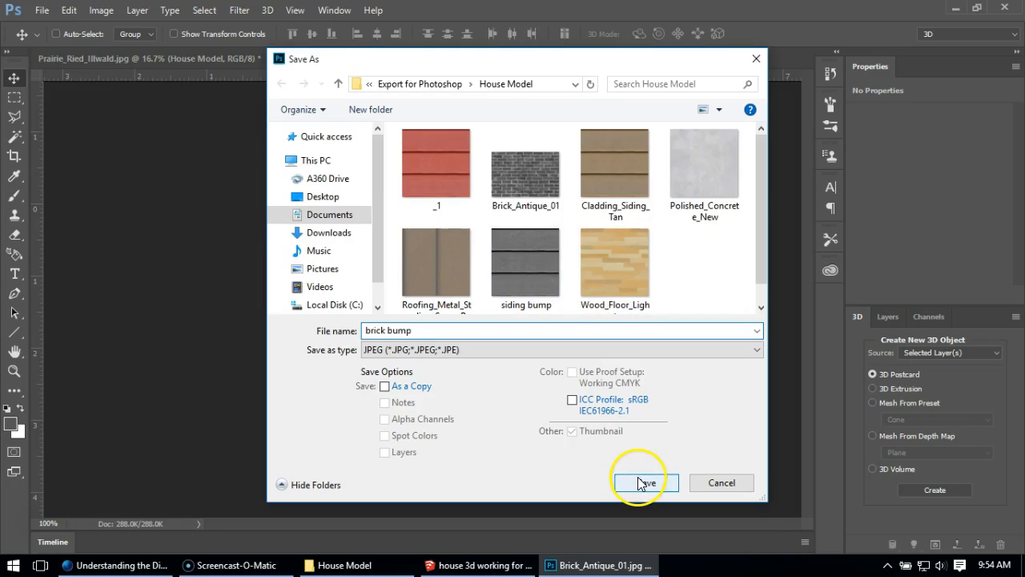
{"action": "left_click", "coordinate": [644, 482]}
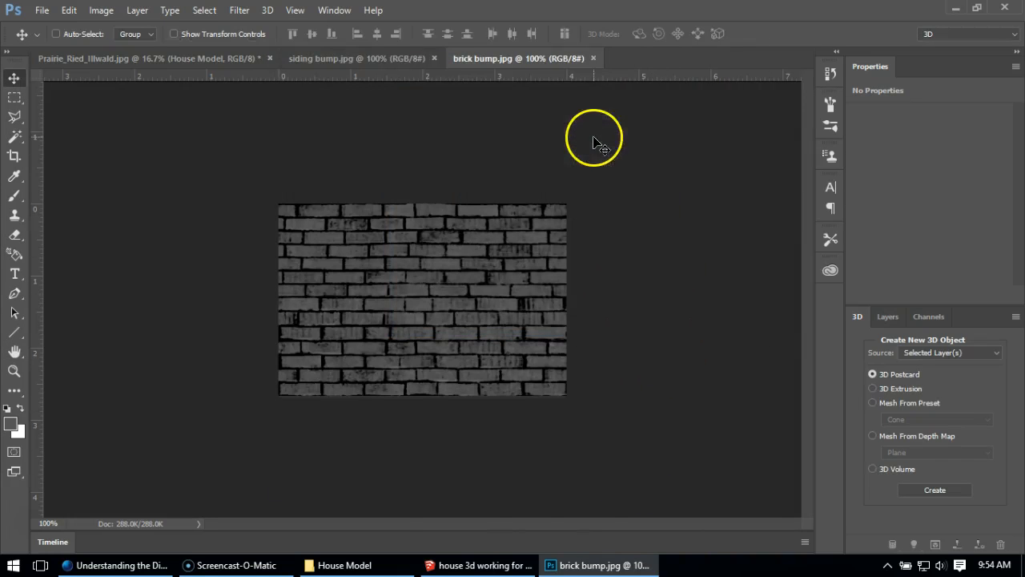
{"action": "mouse_move", "coordinate": [267, 111]}
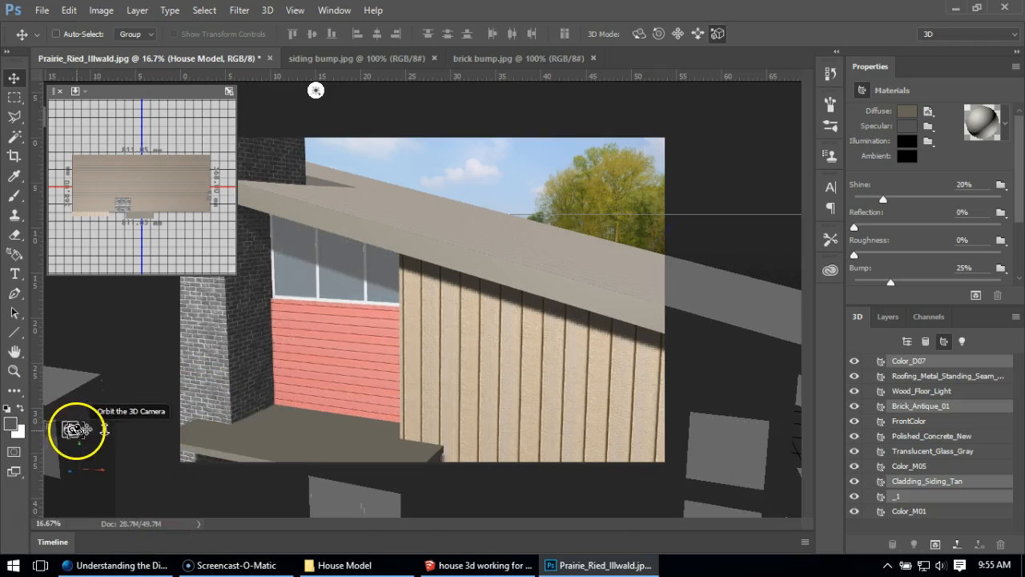
Dolly the 3D camera in on the brick wall beside the siding of the house model
{"action": "left_click_drag", "start_coordinate": [80, 429], "coordinate": [116, 432]}
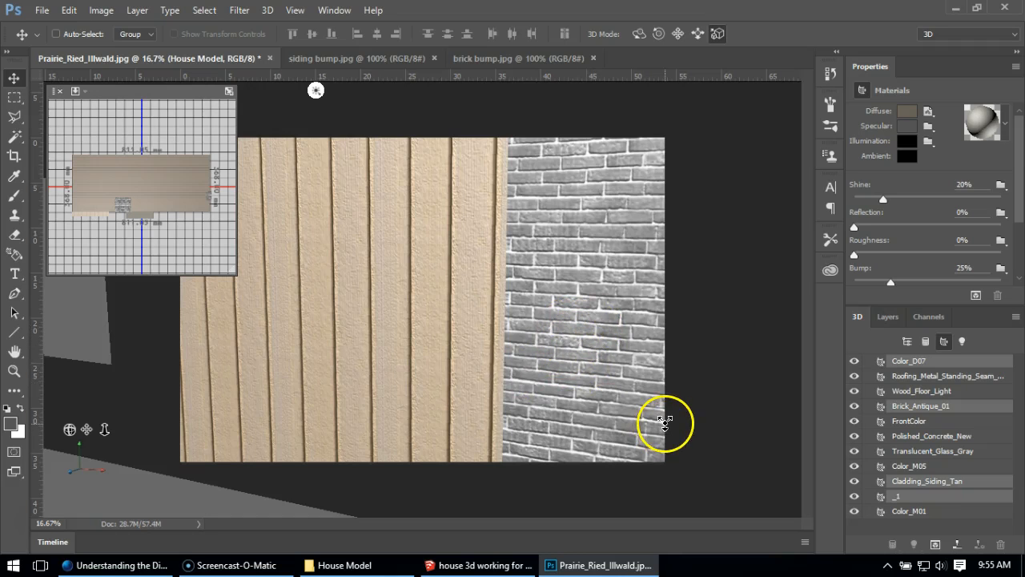
{"action": "mouse_move", "coordinate": [891, 282]}
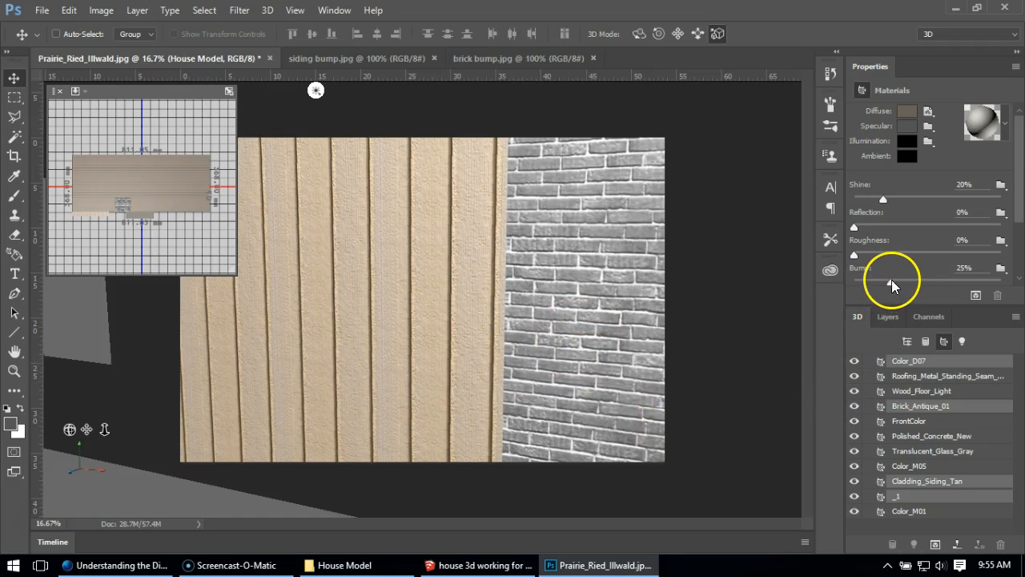
Scrub the brick material's Bump strength up then back to a subtler level, then close in on the siding
{"action": "left_click_drag", "start_coordinate": [884, 276], "coordinate": [961, 276]}
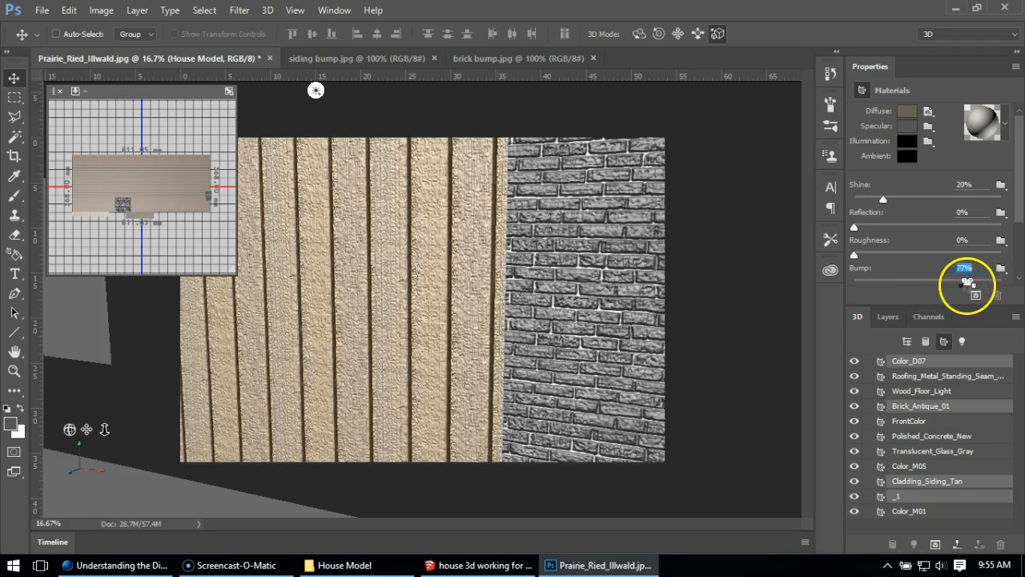
{"action": "left_click_drag", "start_coordinate": [964, 279], "coordinate": [881, 279]}
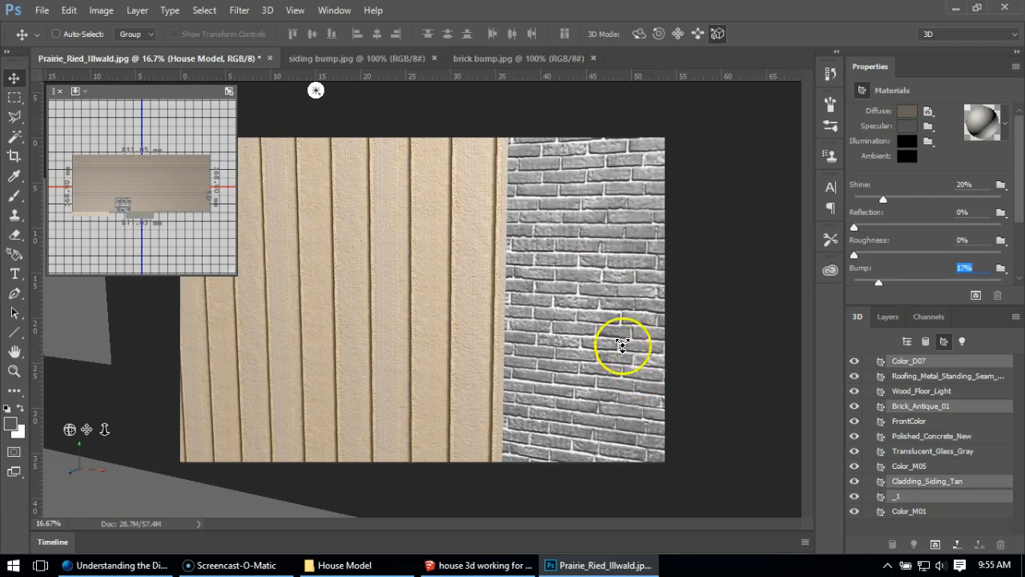
{"action": "mouse_move", "coordinate": [861, 500]}
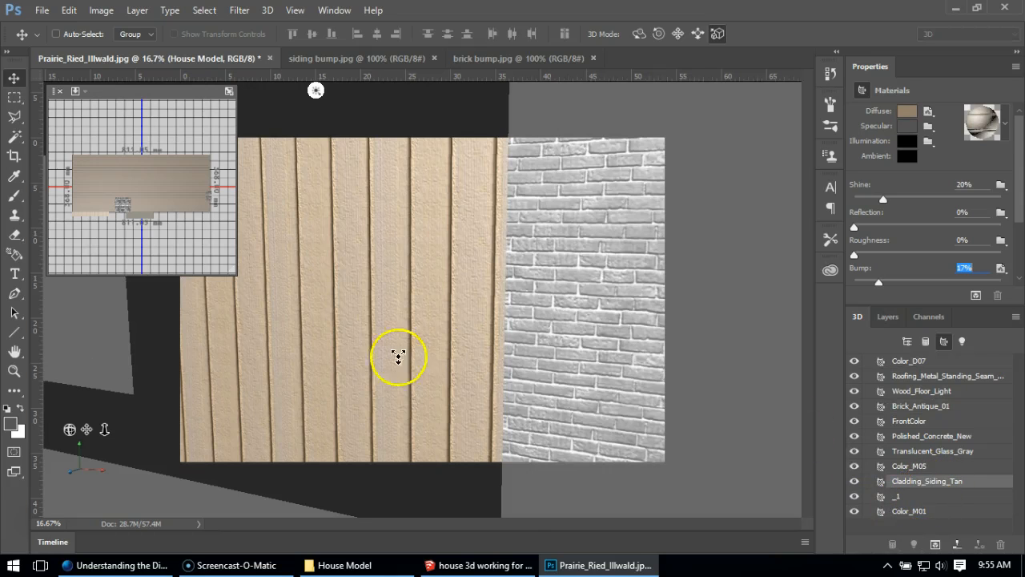
{"action": "left_click", "coordinate": [105, 426]}
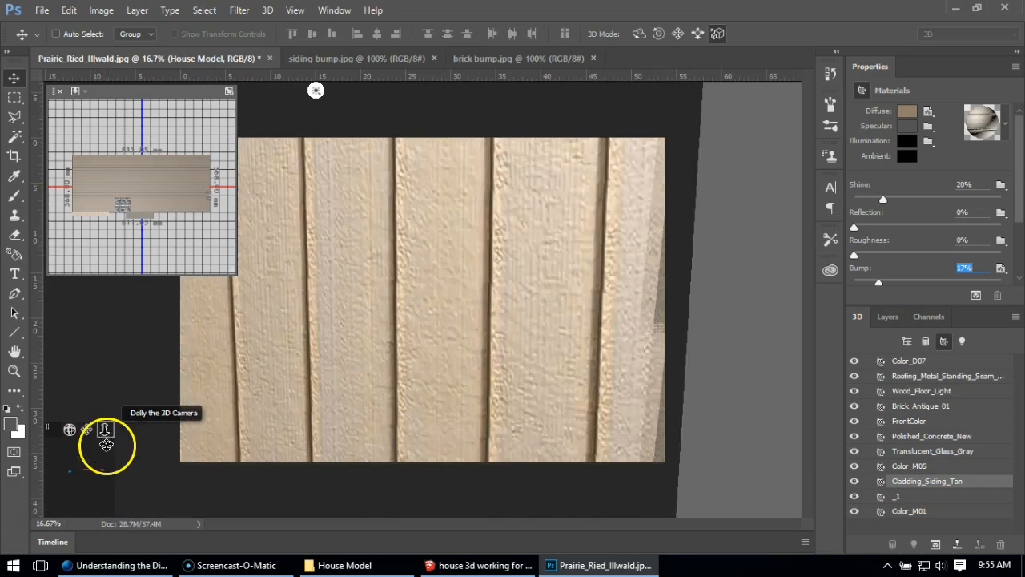